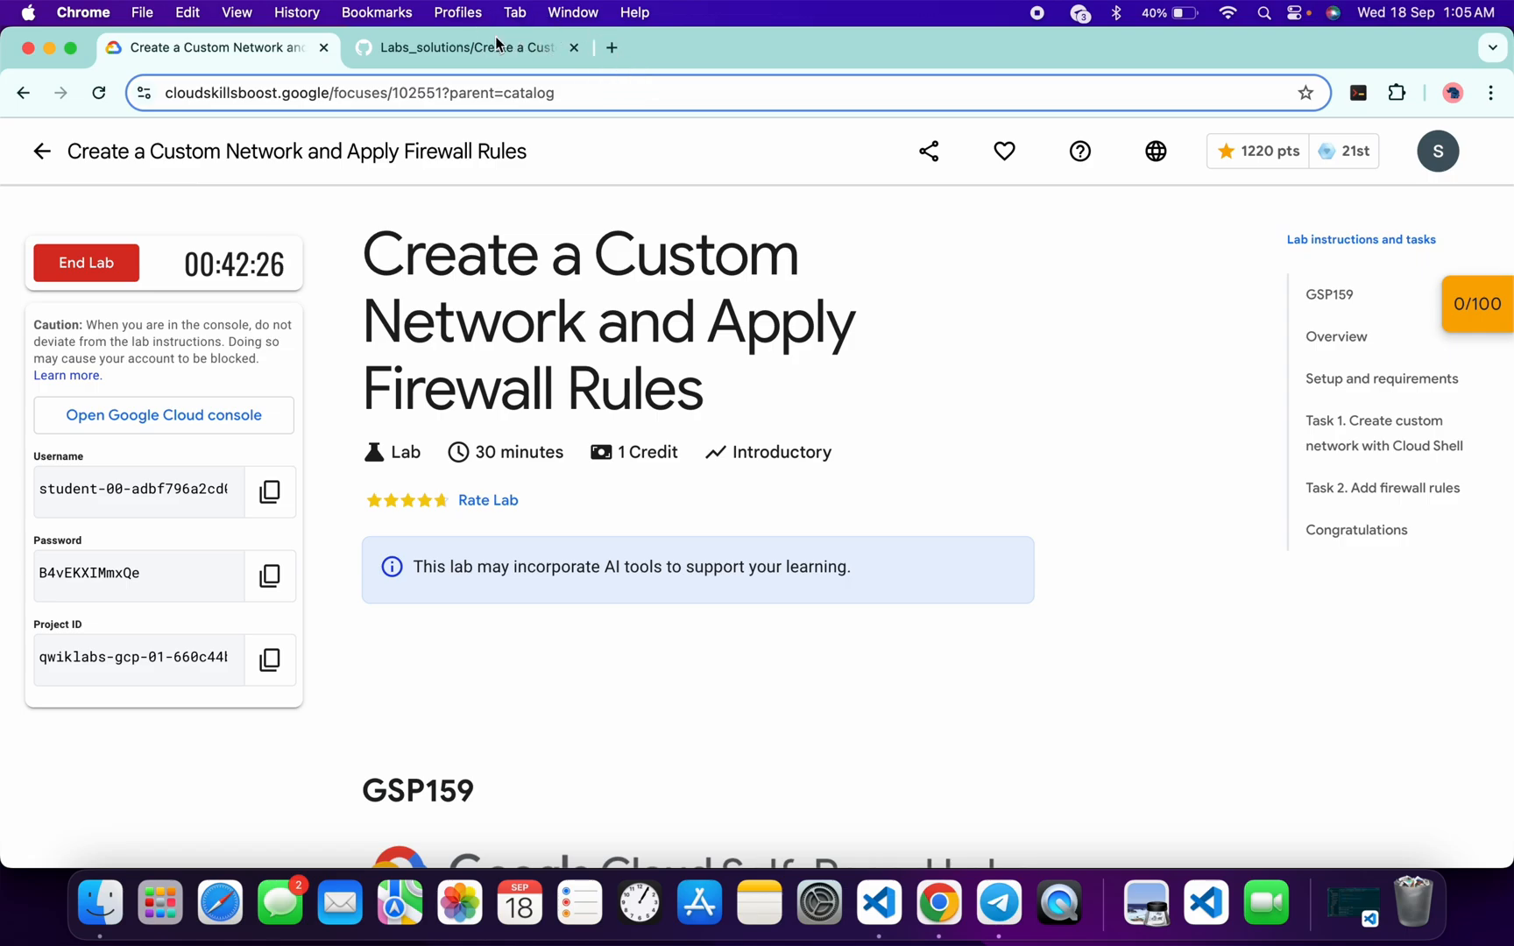
# Step: Bring up the context menu on the GSP159 guide's Cloud Shell 'clicking here' link
pyautogui.click(466, 48)
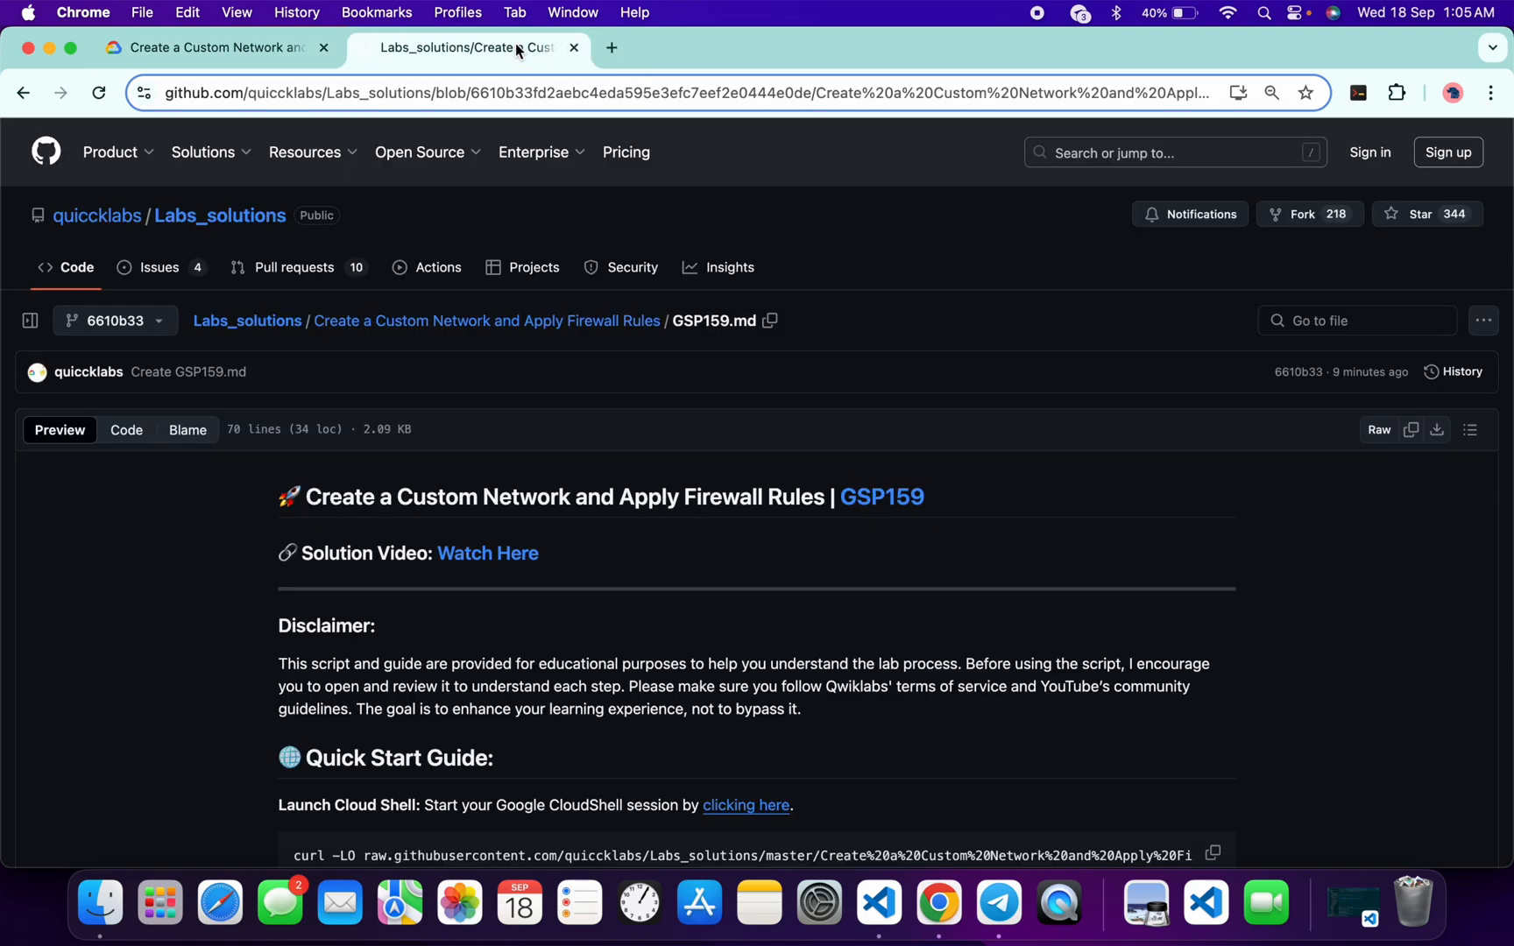
pyautogui.moveTo(668, 559)
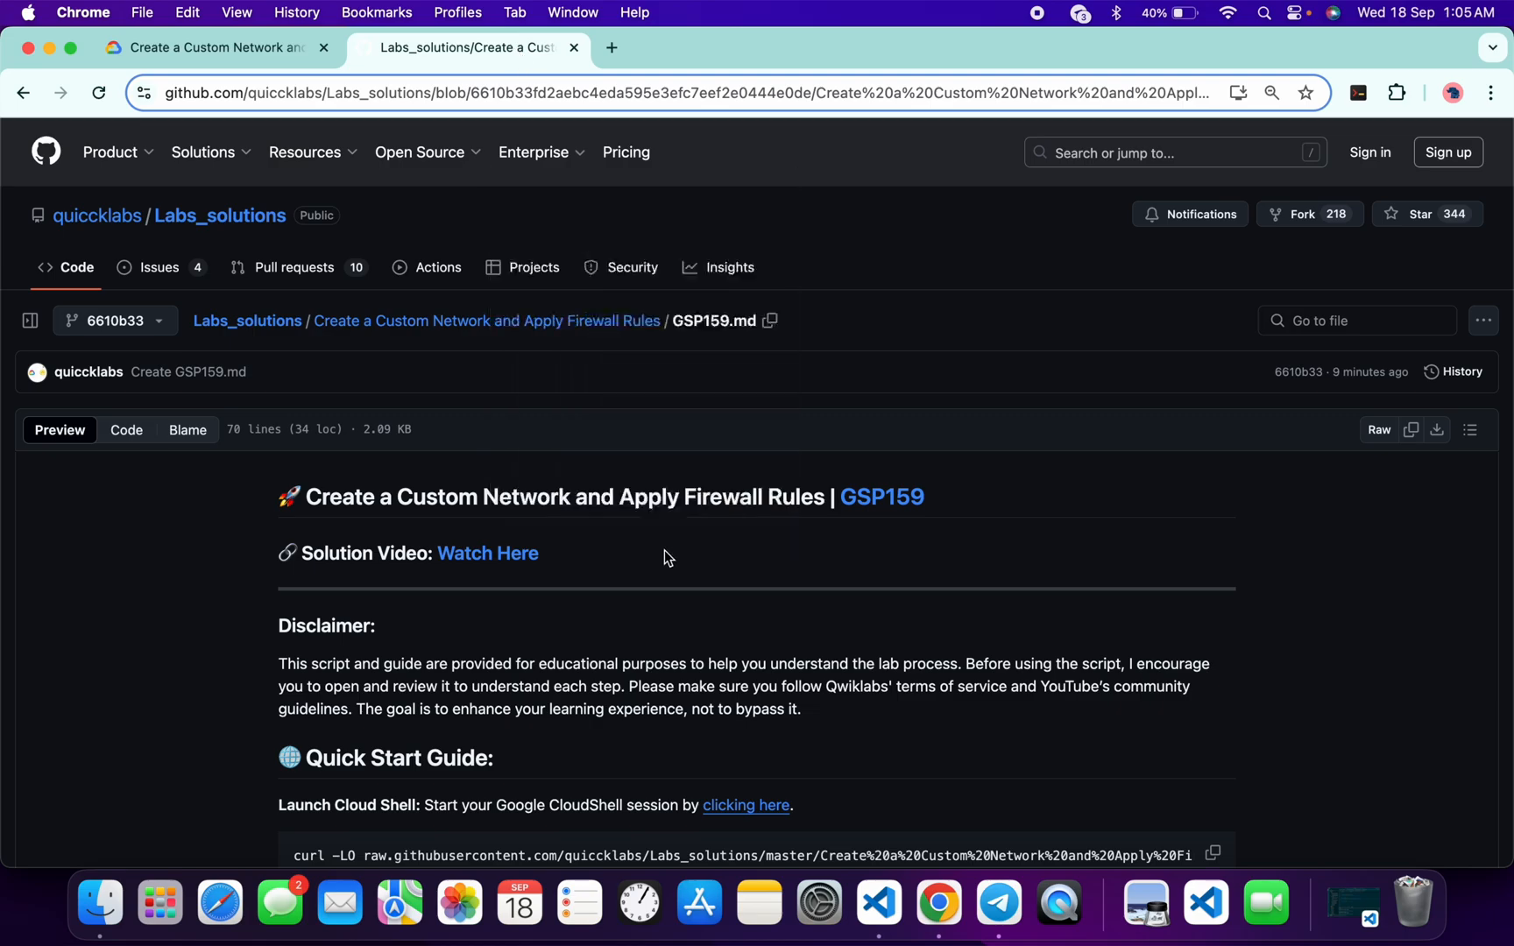
pyautogui.scroll(-3)
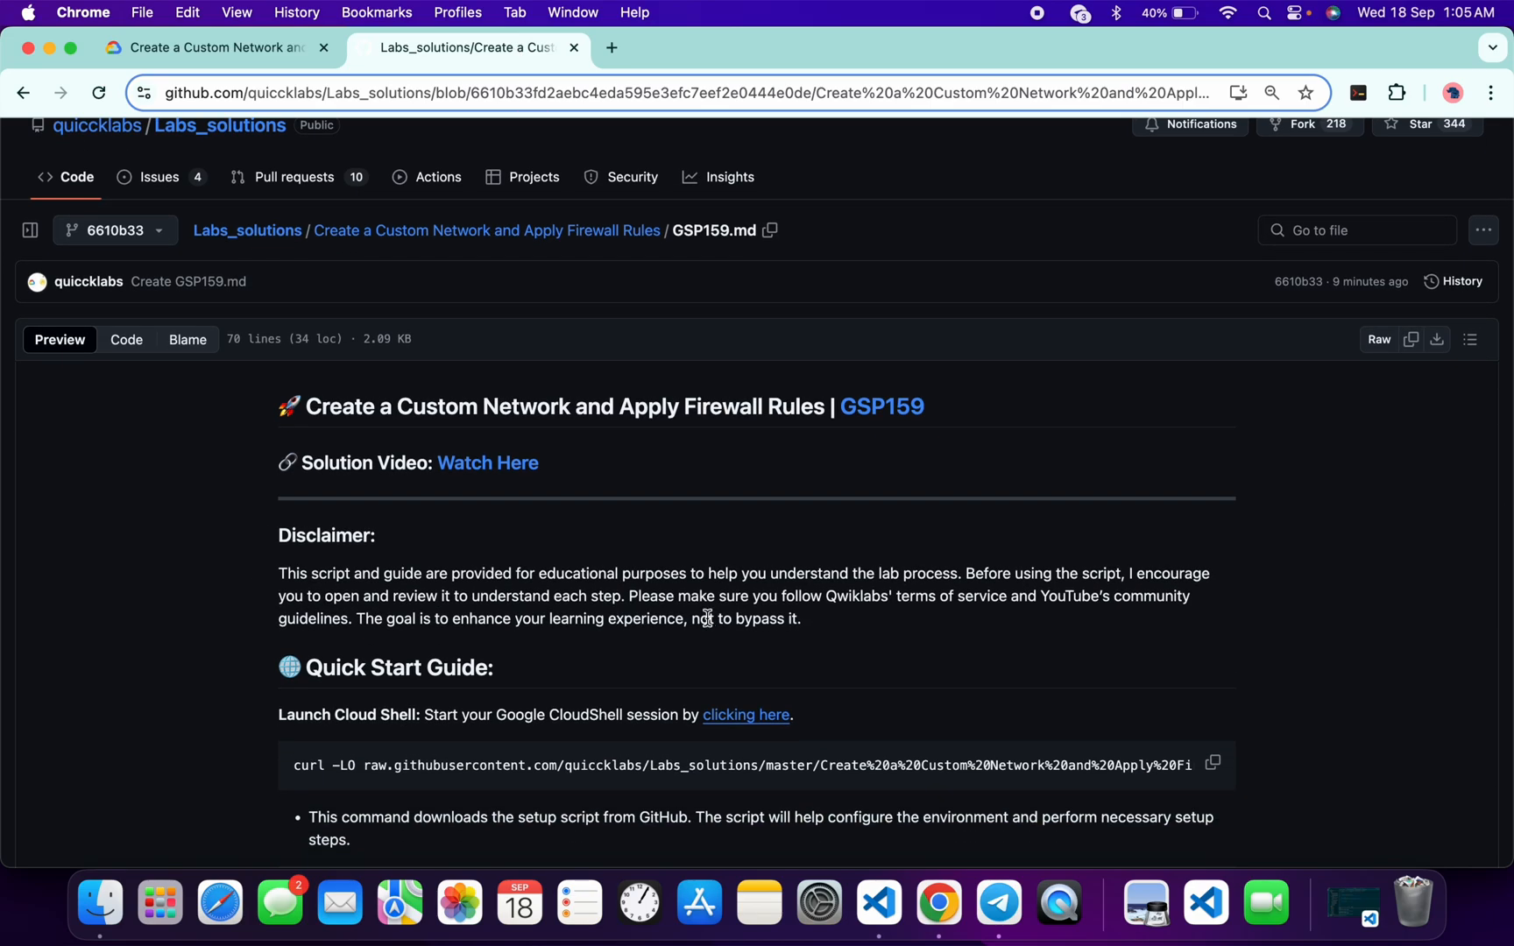
pyautogui.scroll(-3)
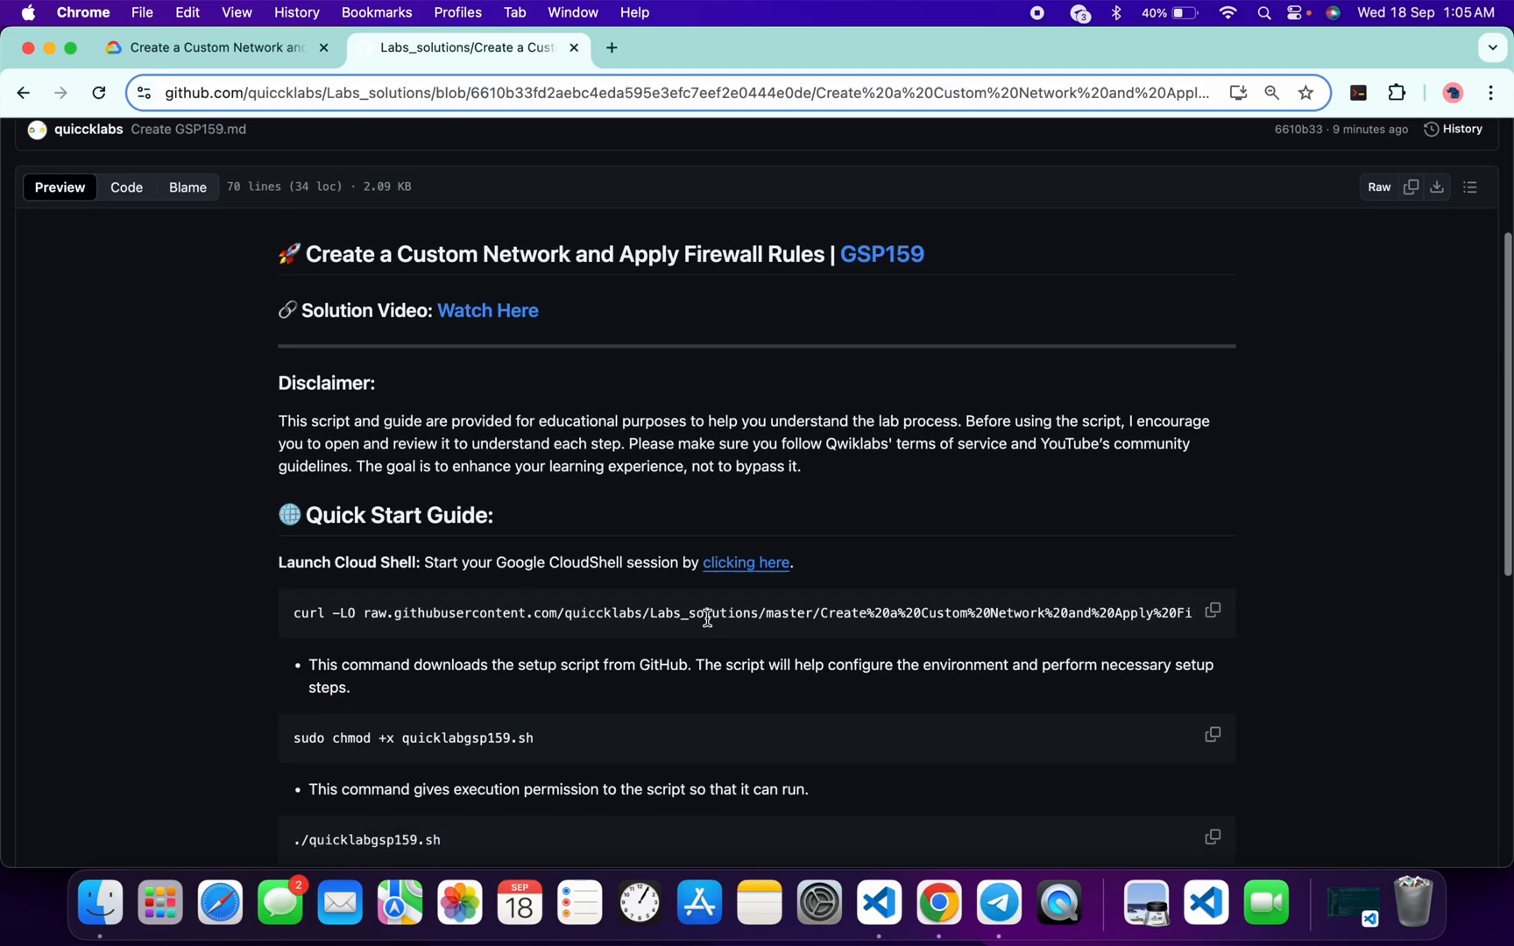
pyautogui.rightClick(745, 562)
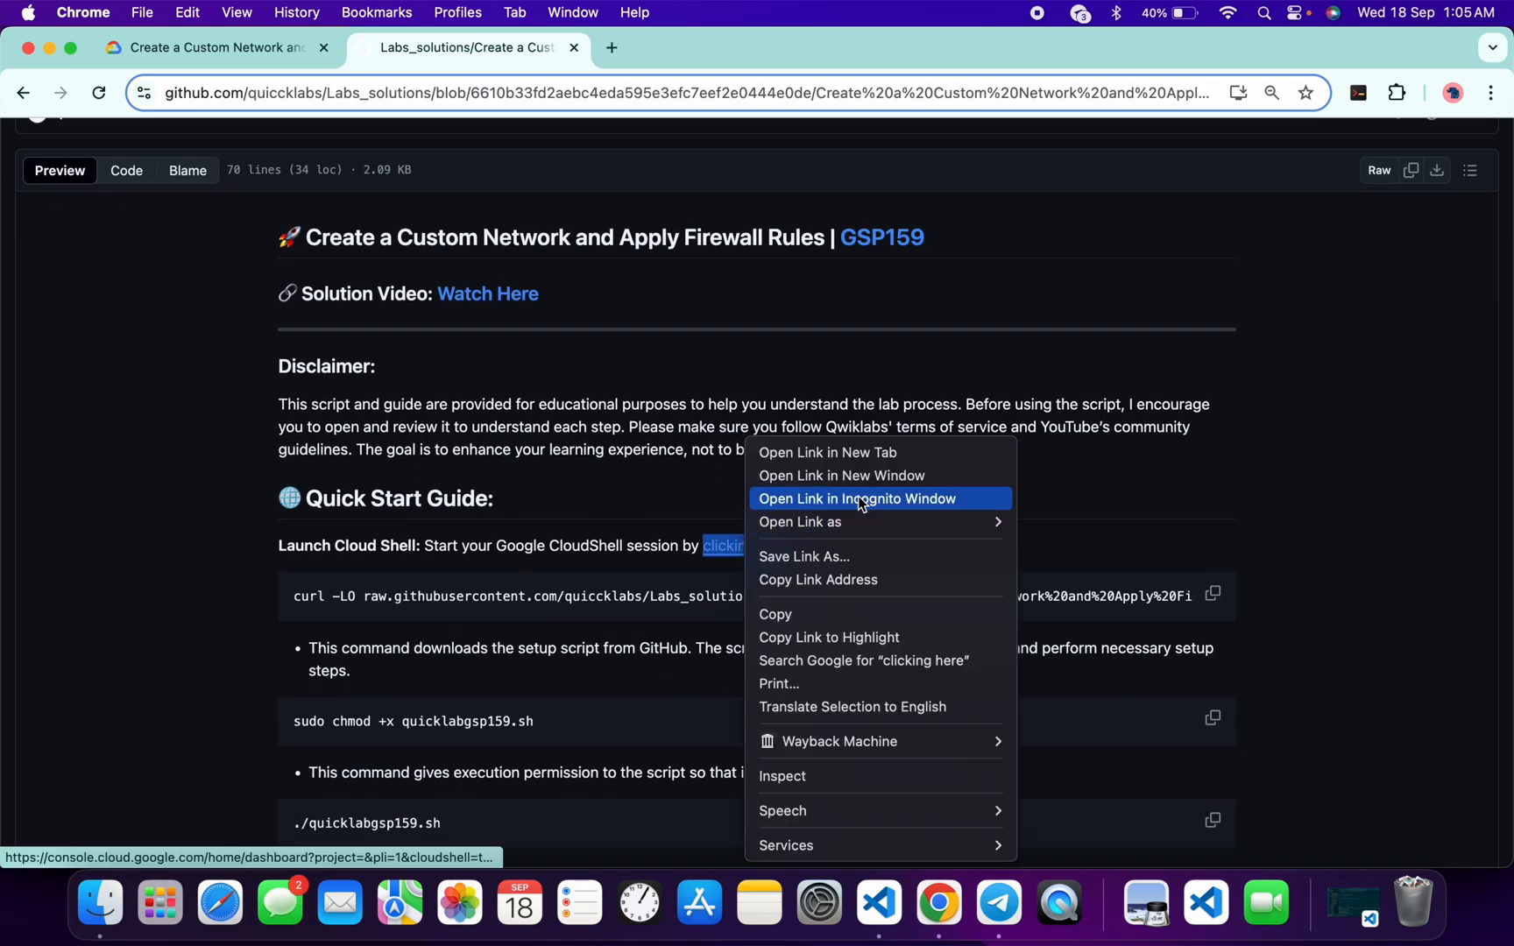
# Step: Launch the lab console in an incognito window and maximize the Cloud Shell terminal
pyautogui.click(857, 497)
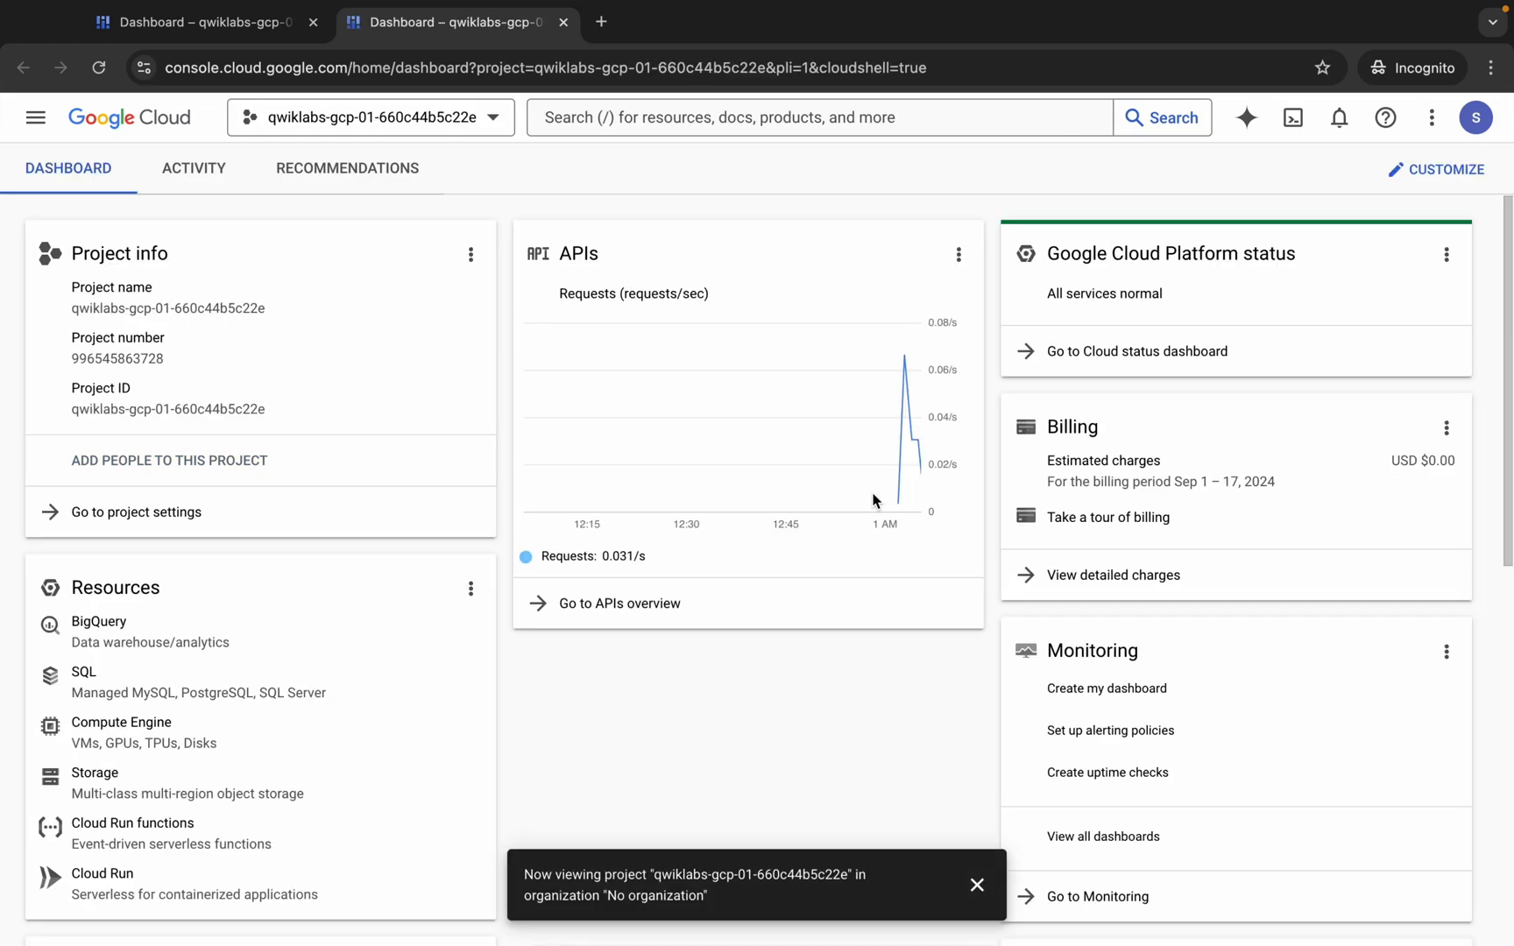
pyautogui.click(1293, 119)
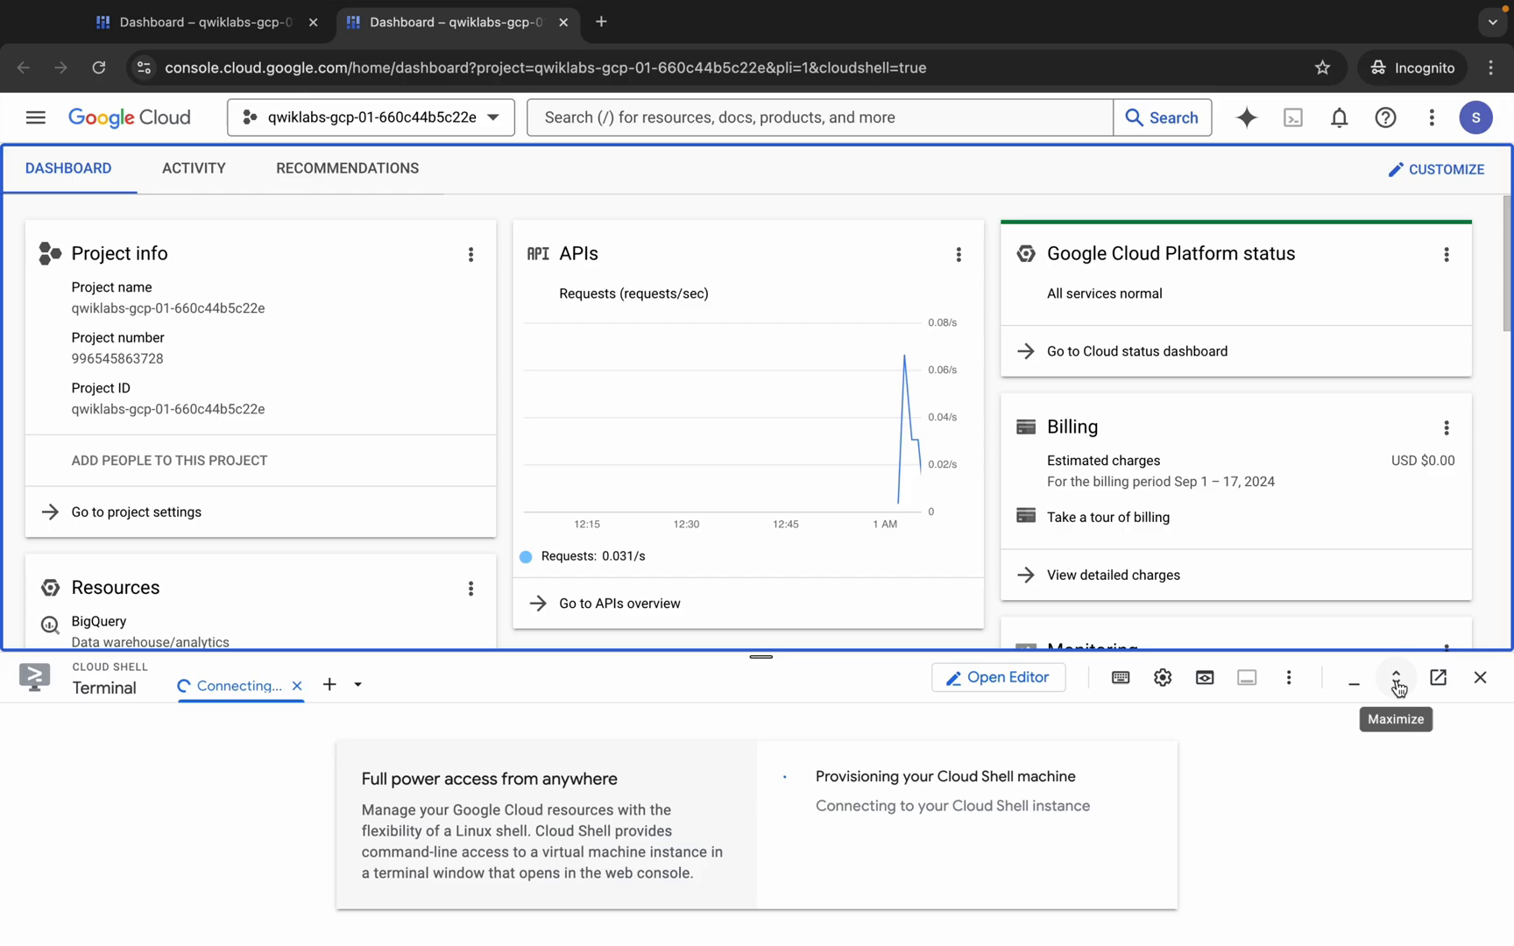
pyautogui.click(1395, 680)
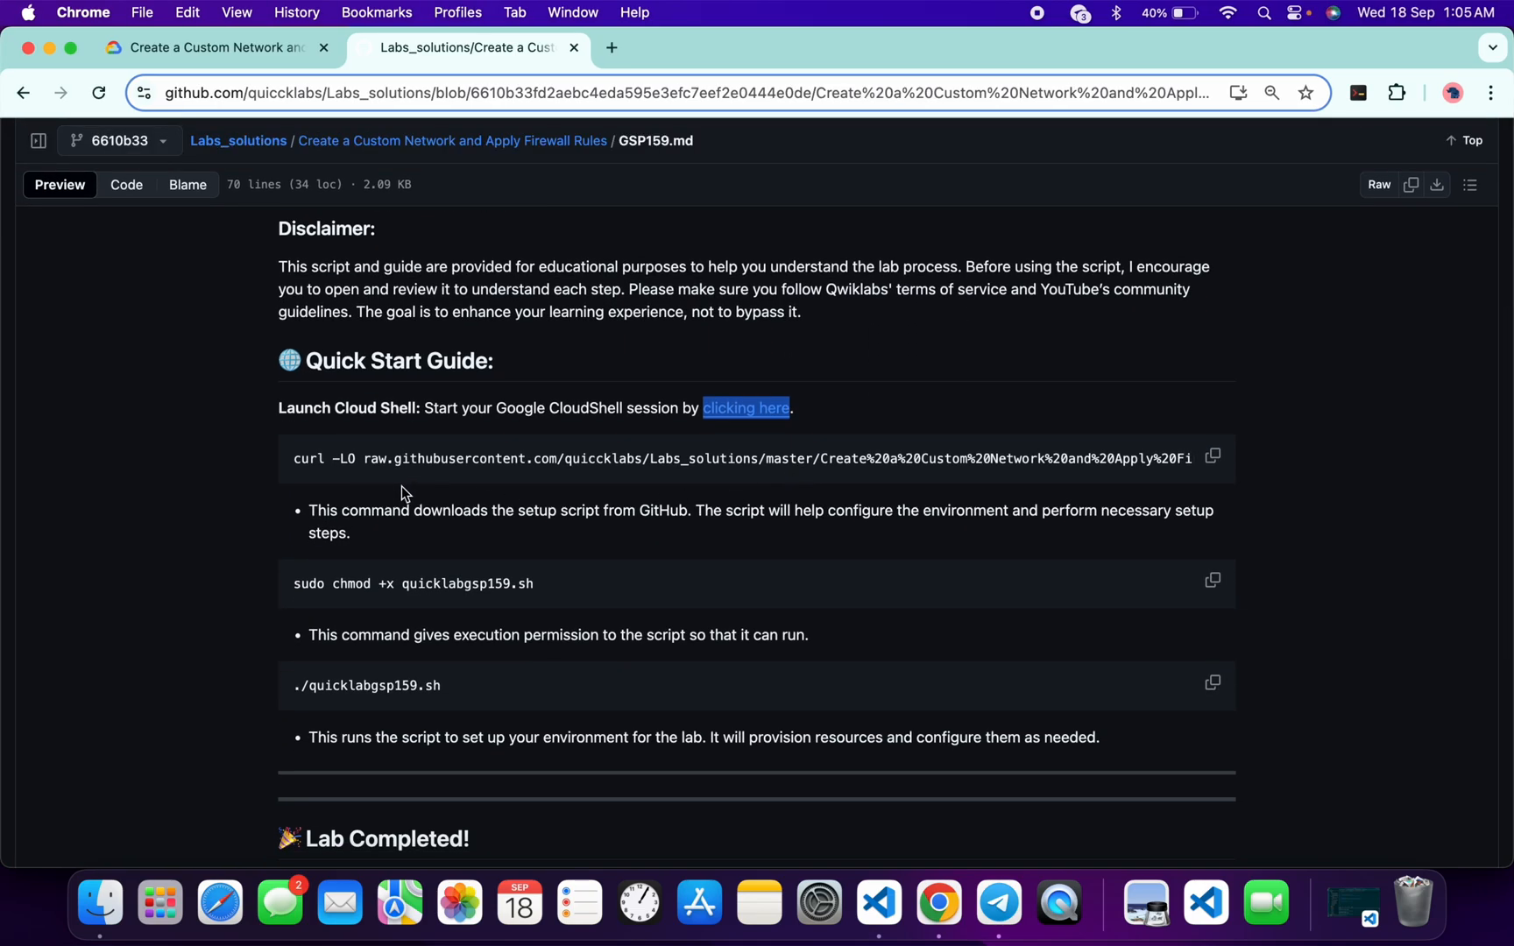
pyautogui.moveTo(462, 522)
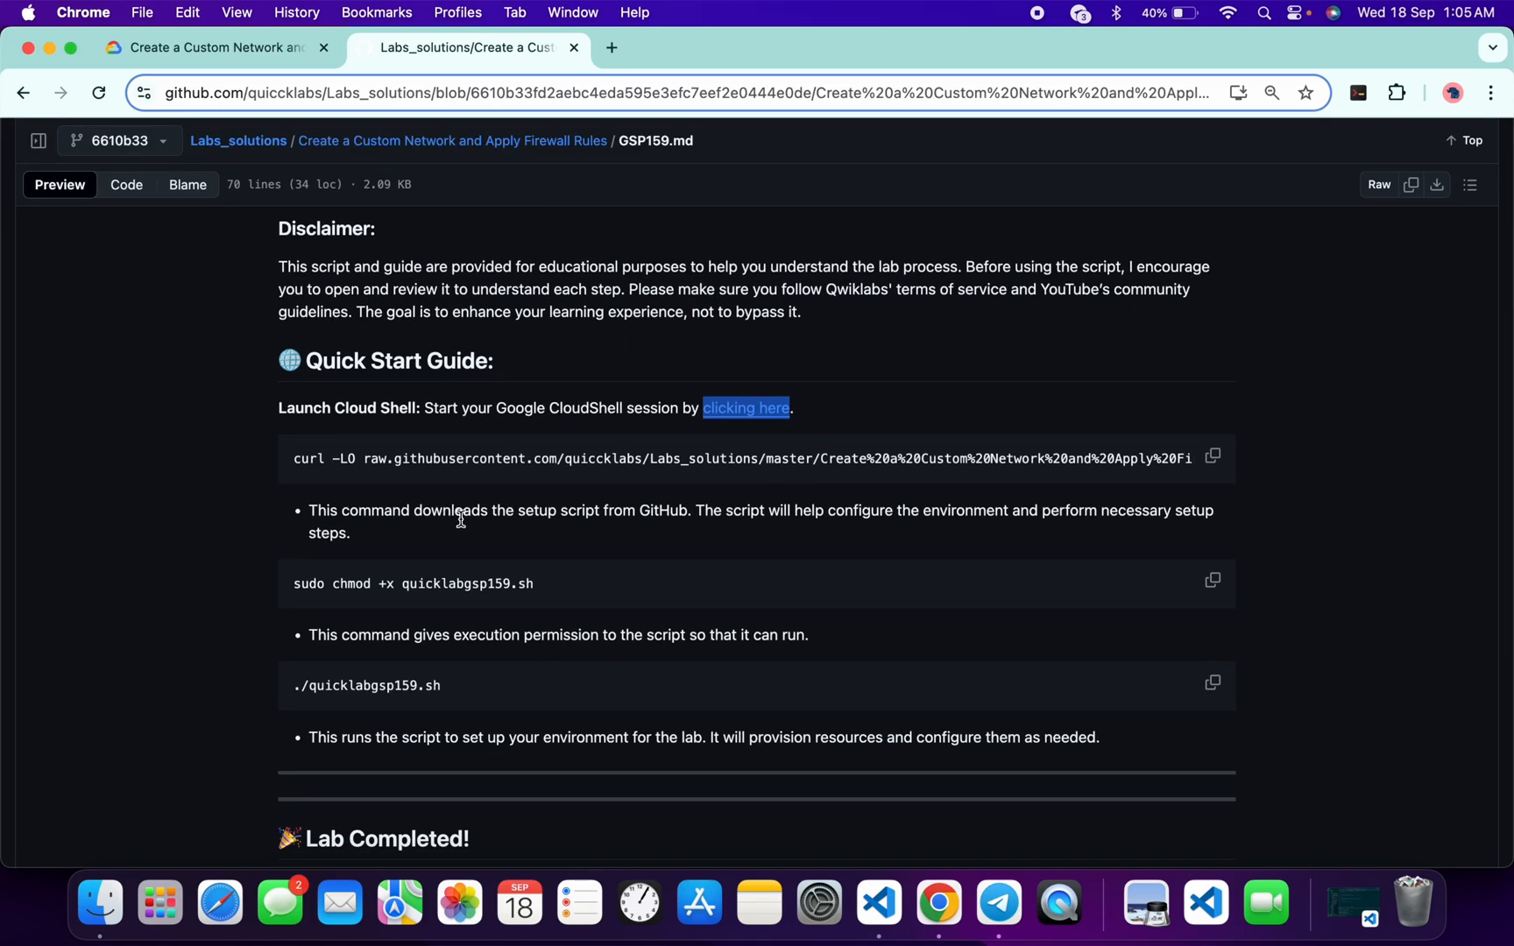
# Step: Fetch quicklabgsp159.sh with curl and run sudo chmod +x quicklabgsp159.sh on it
pyautogui.click(747, 408)
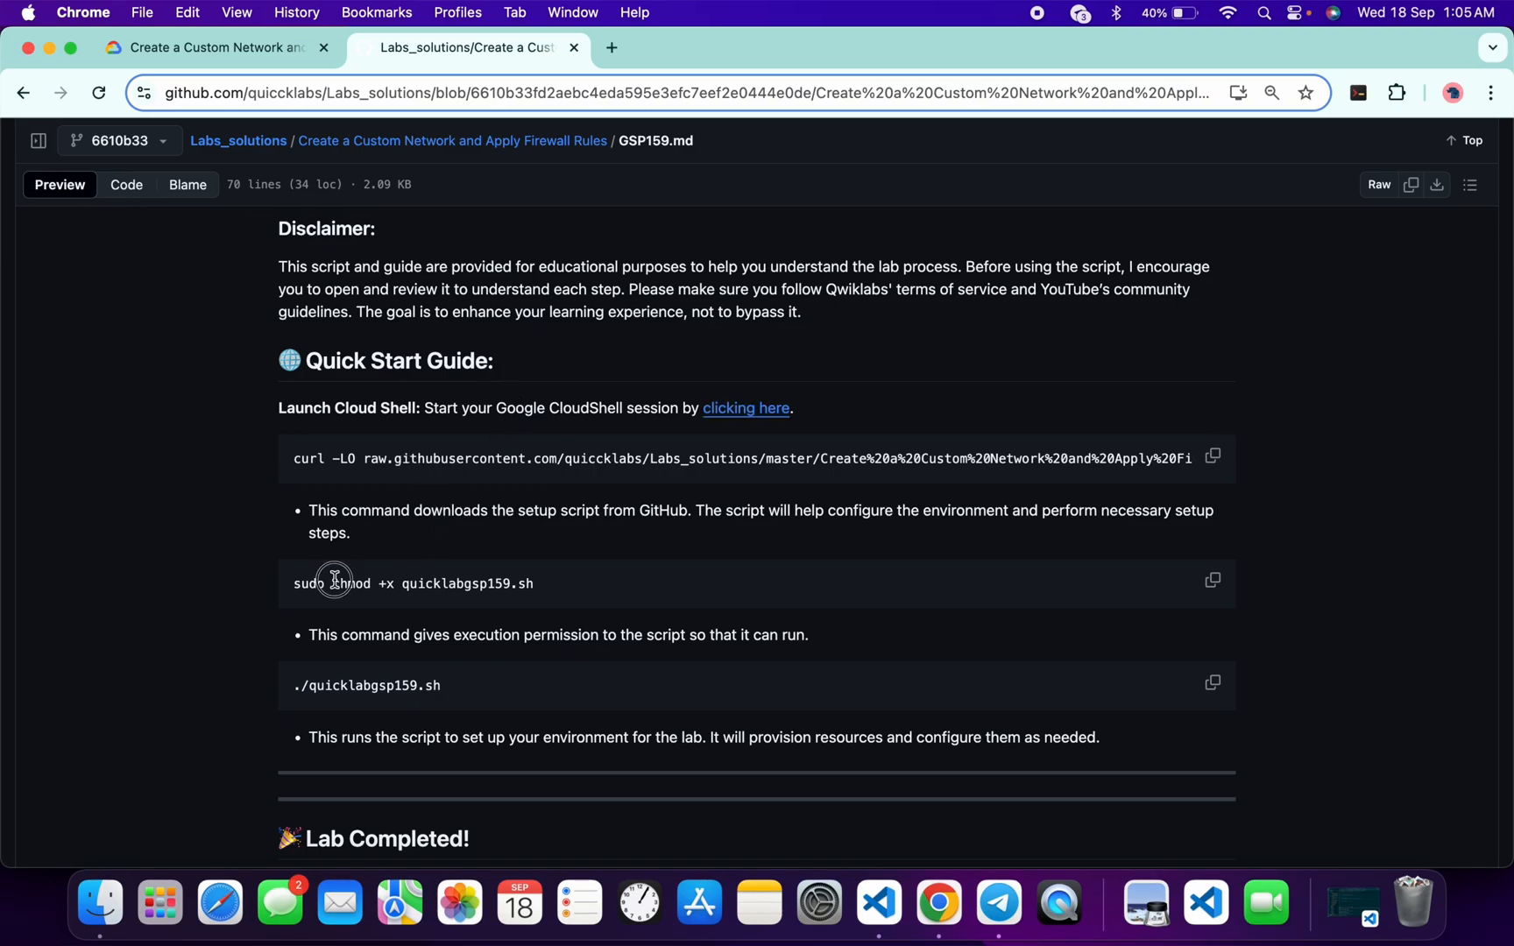
pyautogui.doubleClick(352, 583)
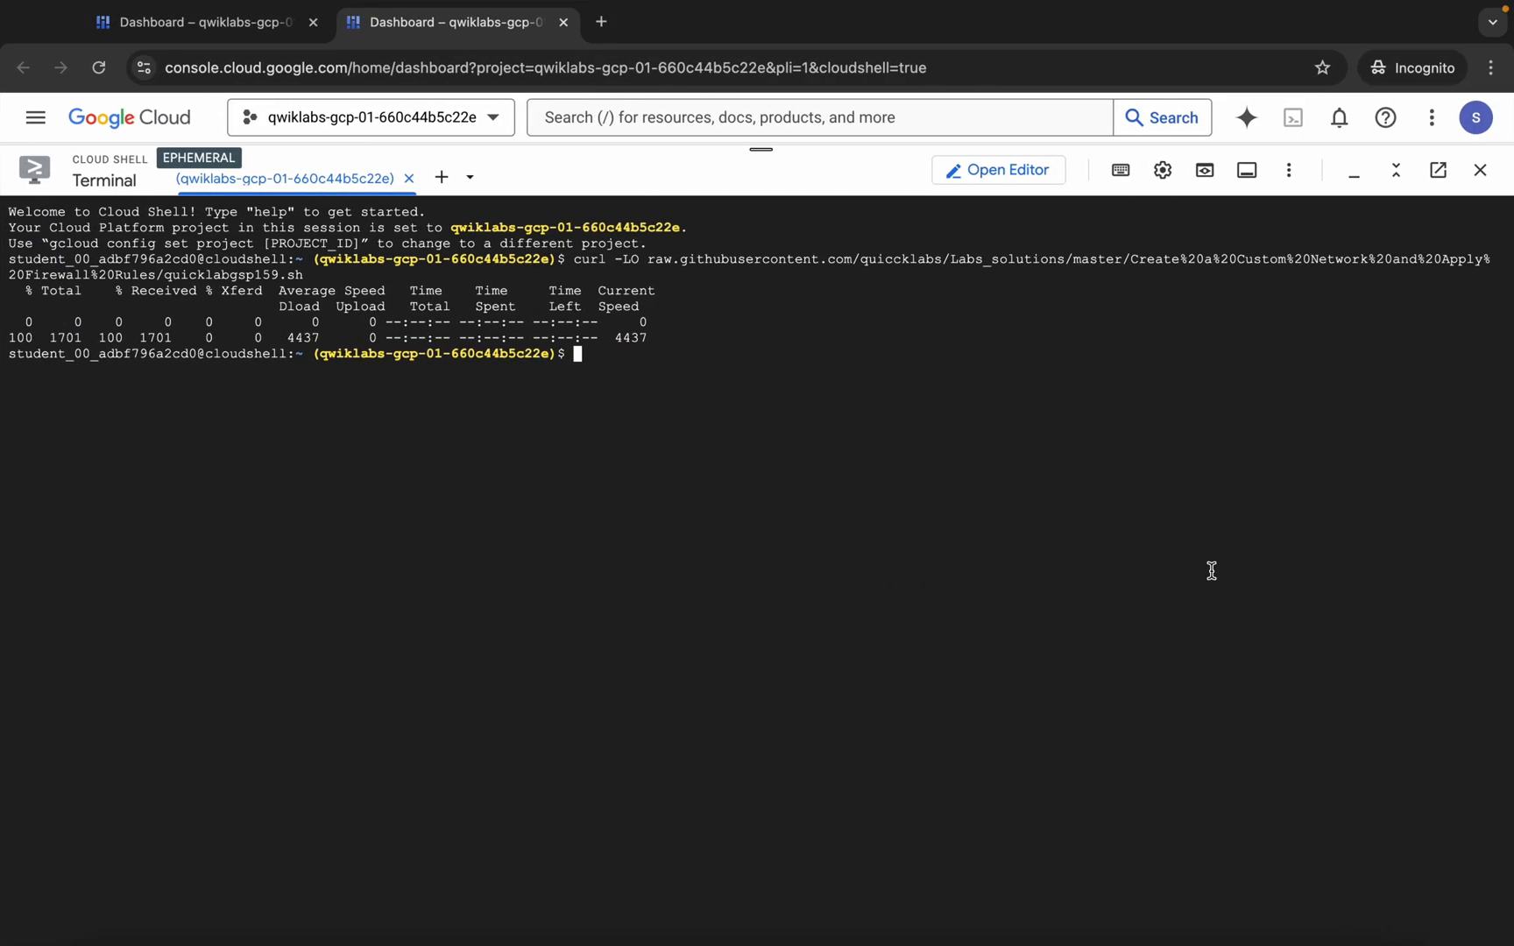
pyautogui.write('sudo chmod +x quicklabgsp159.sh')
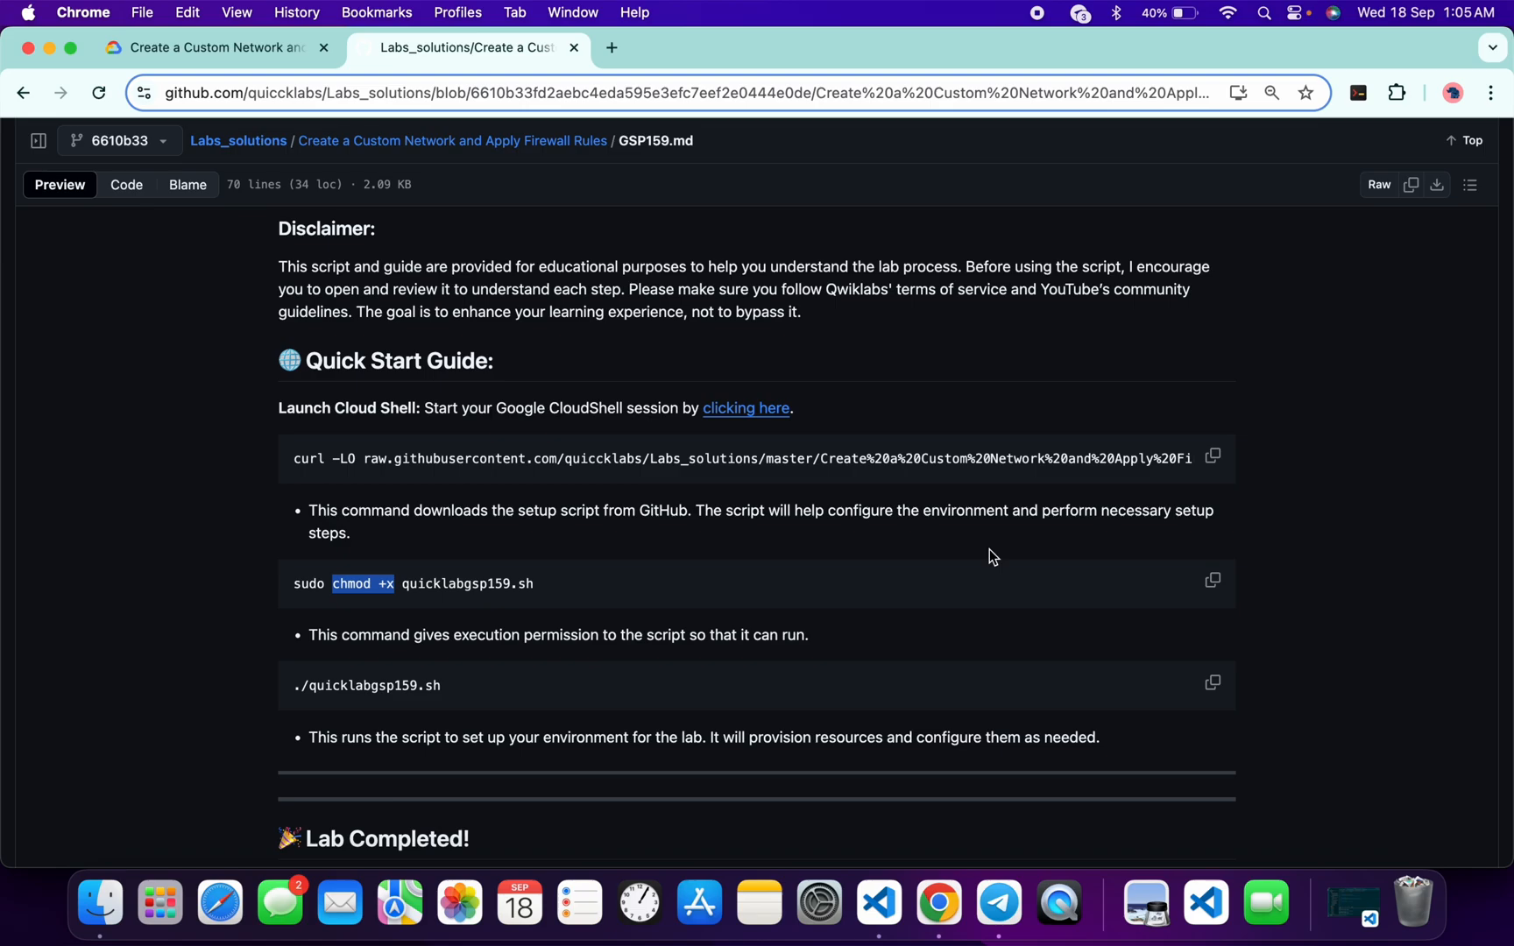
pyautogui.scroll(-3)
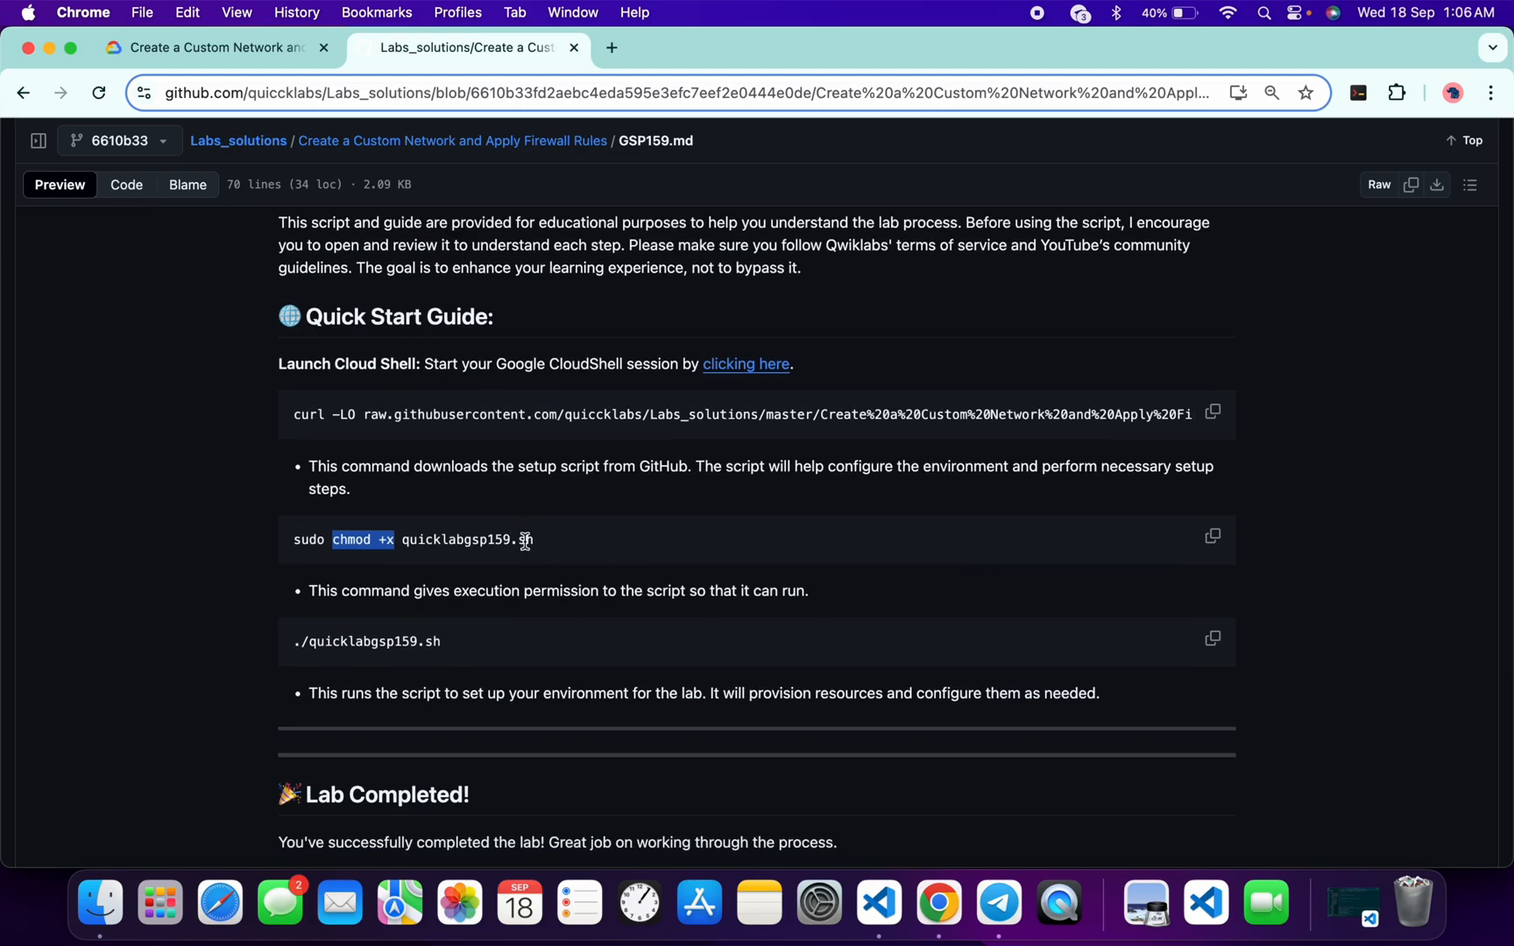
pyautogui.click(1212, 640)
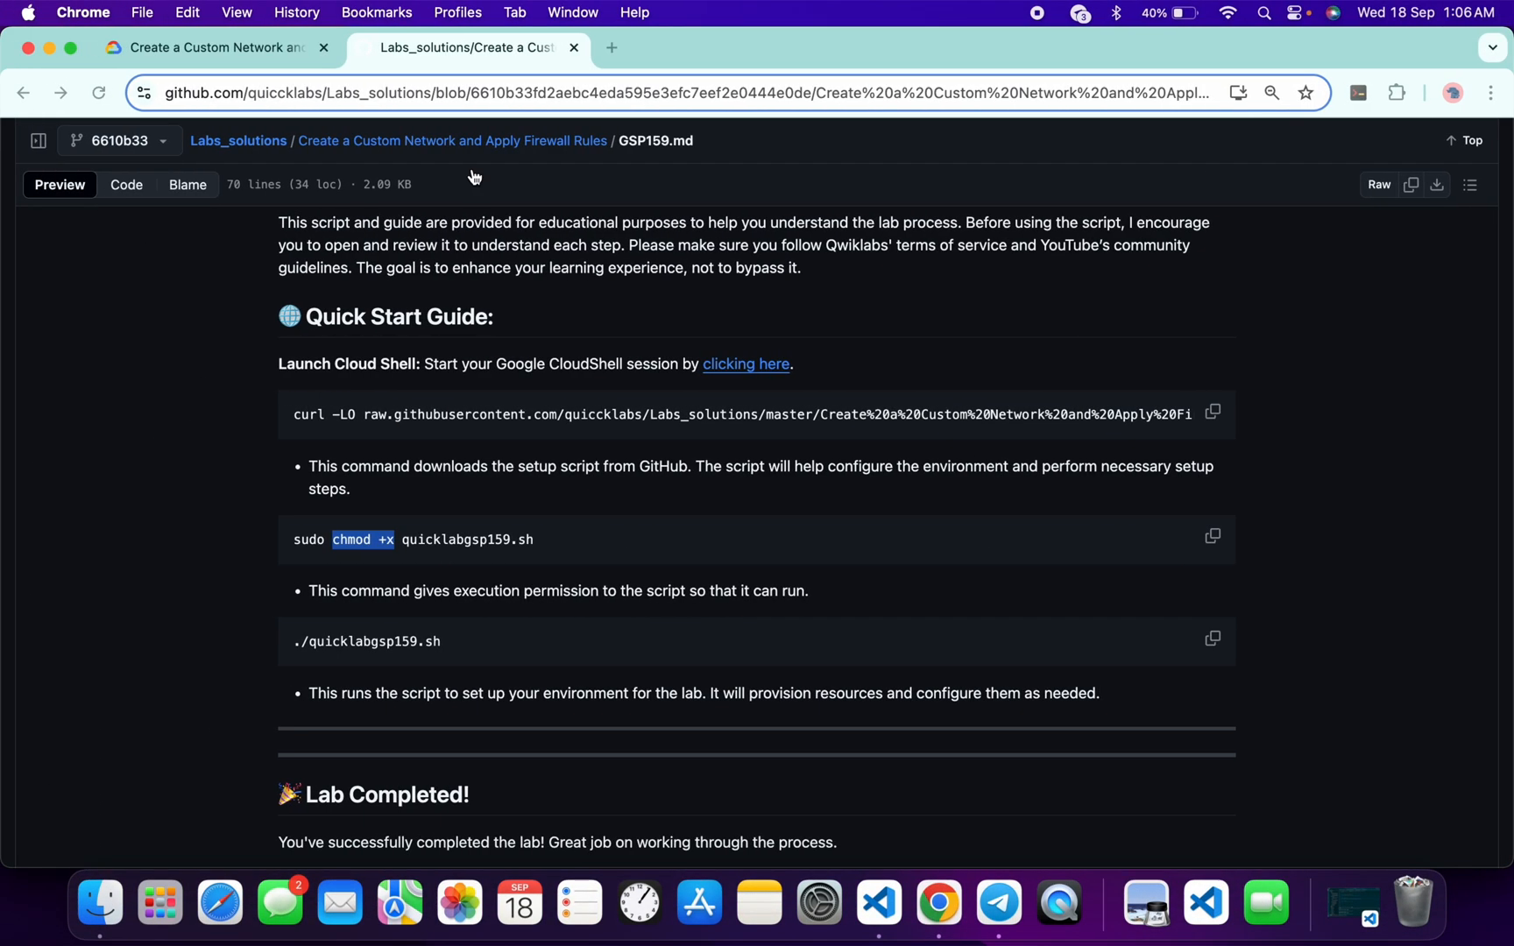
pyautogui.click(219, 47)
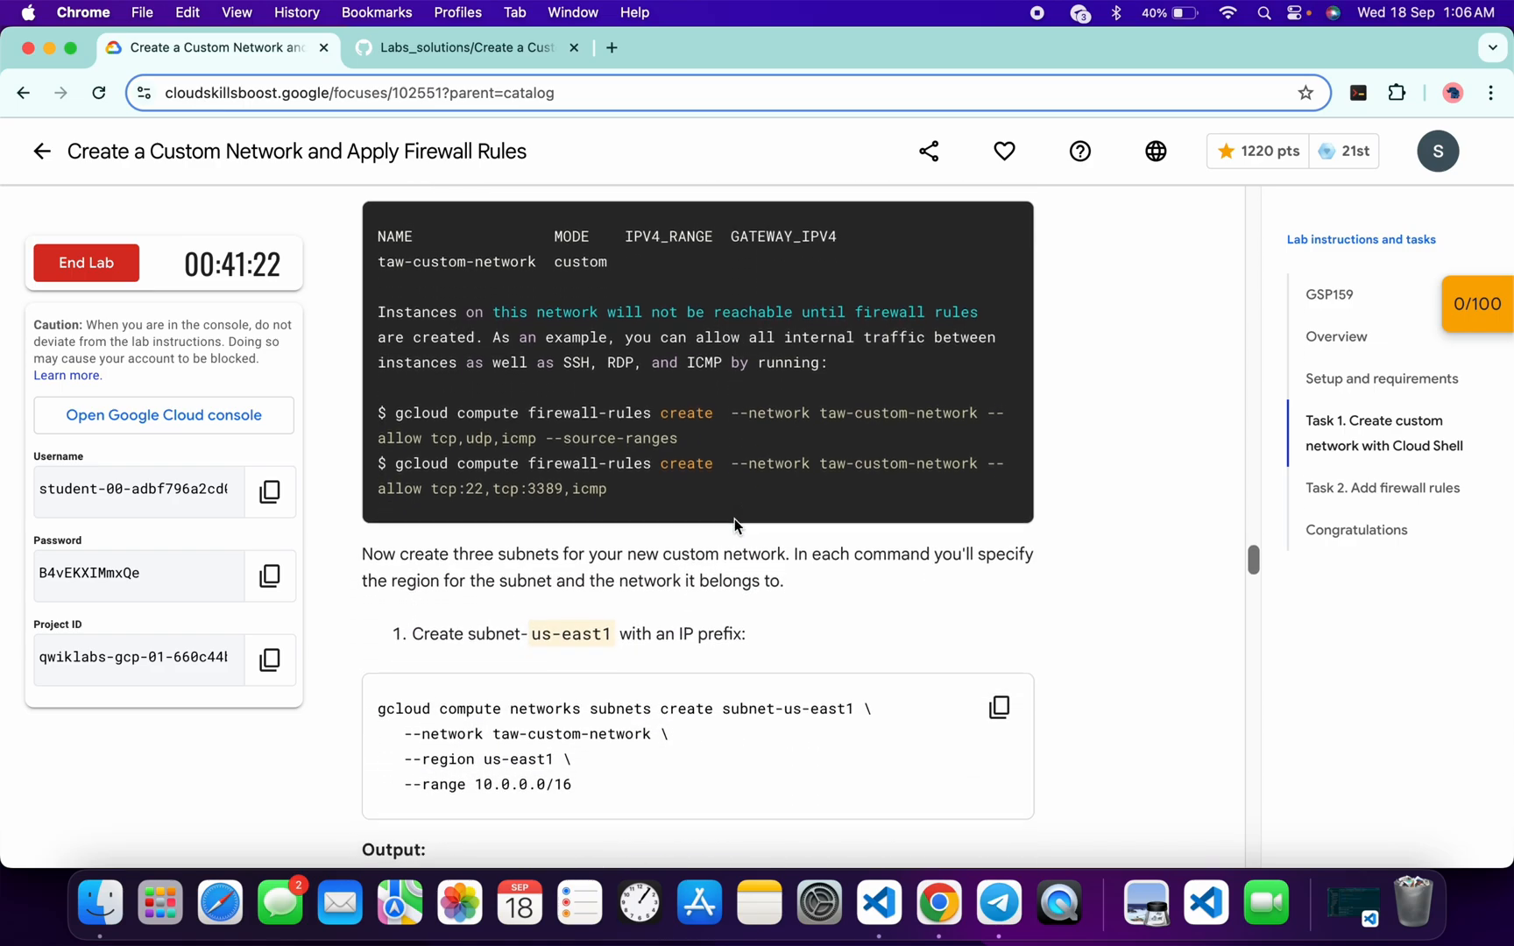
# Step: Answer the script's REGION_1–3 prompts with us-east1, europe-west4 and europe-west1
pyautogui.scroll(-3)
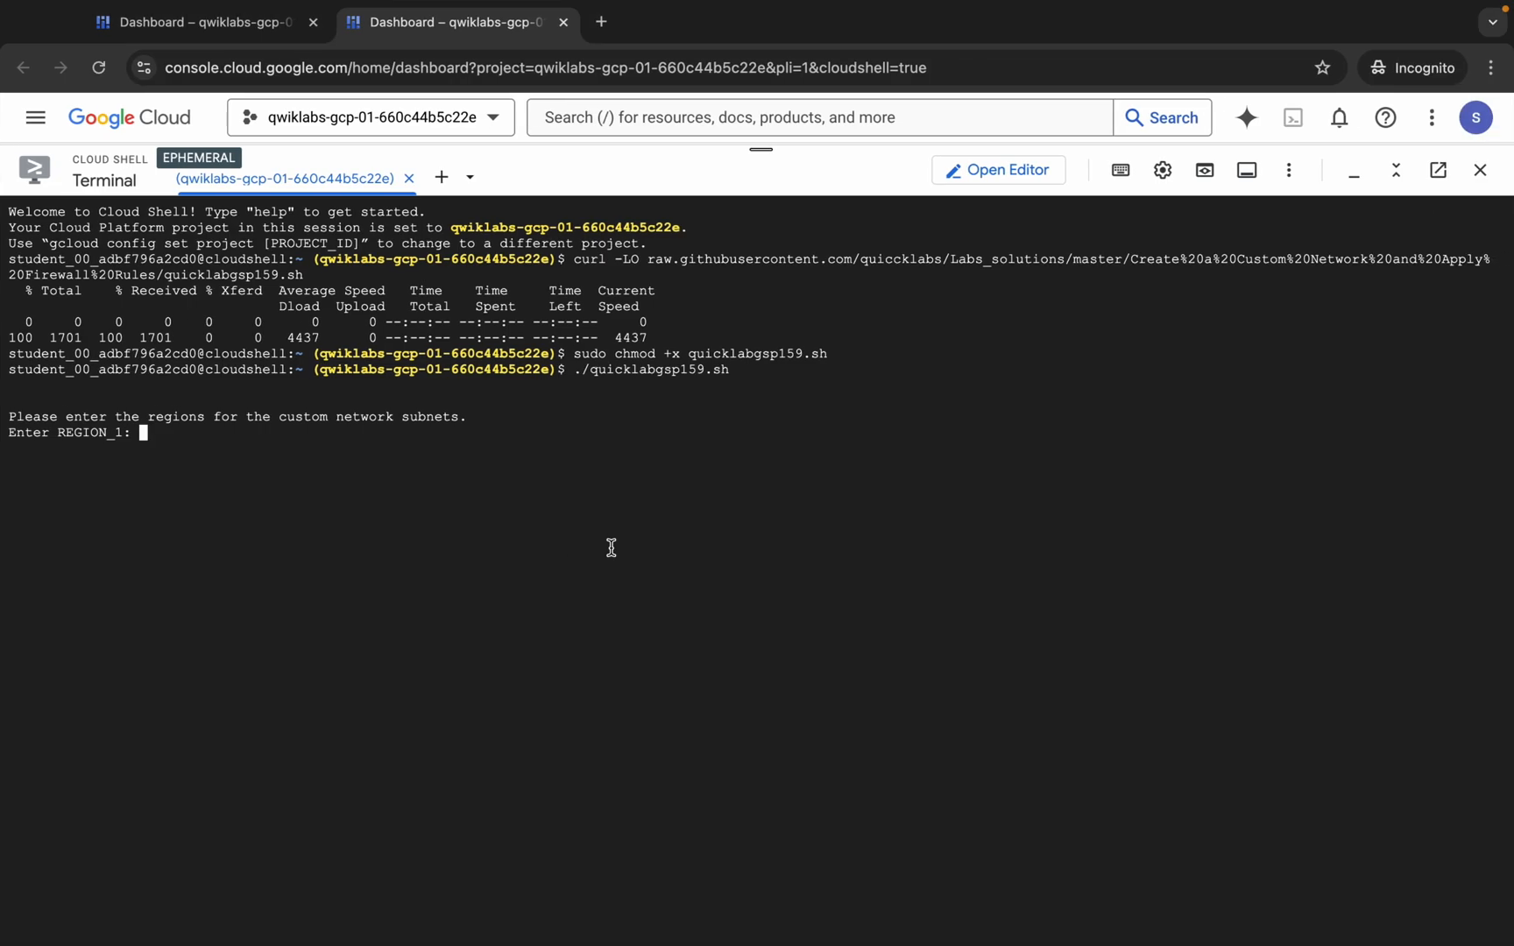
pyautogui.write('us-east1')
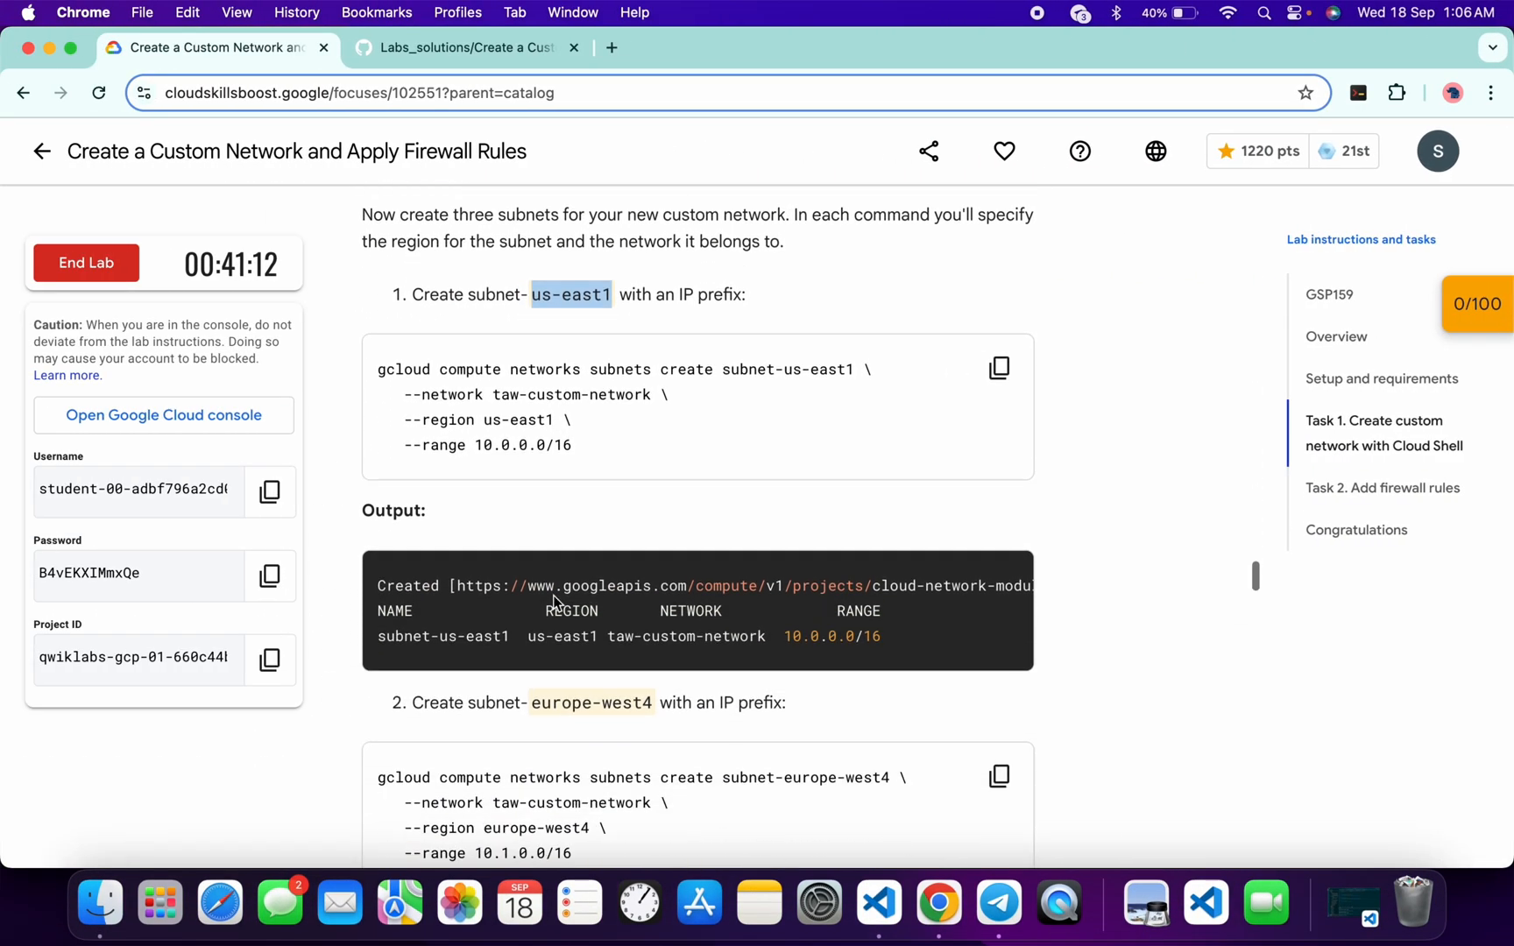
pyautogui.scroll(-3)
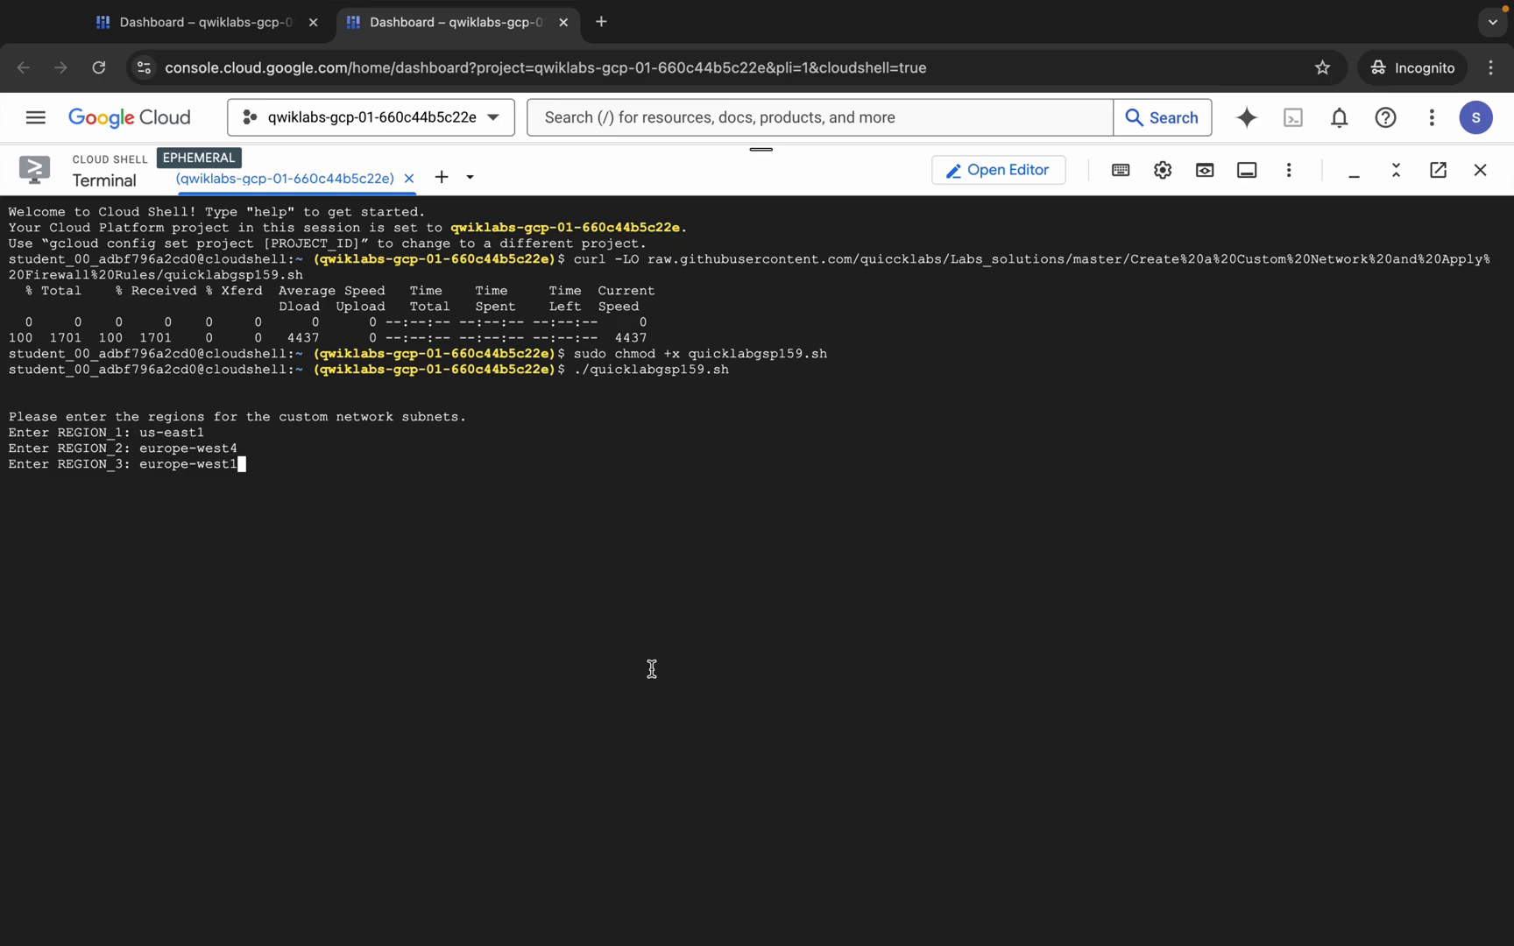
pyautogui.press('Enter')
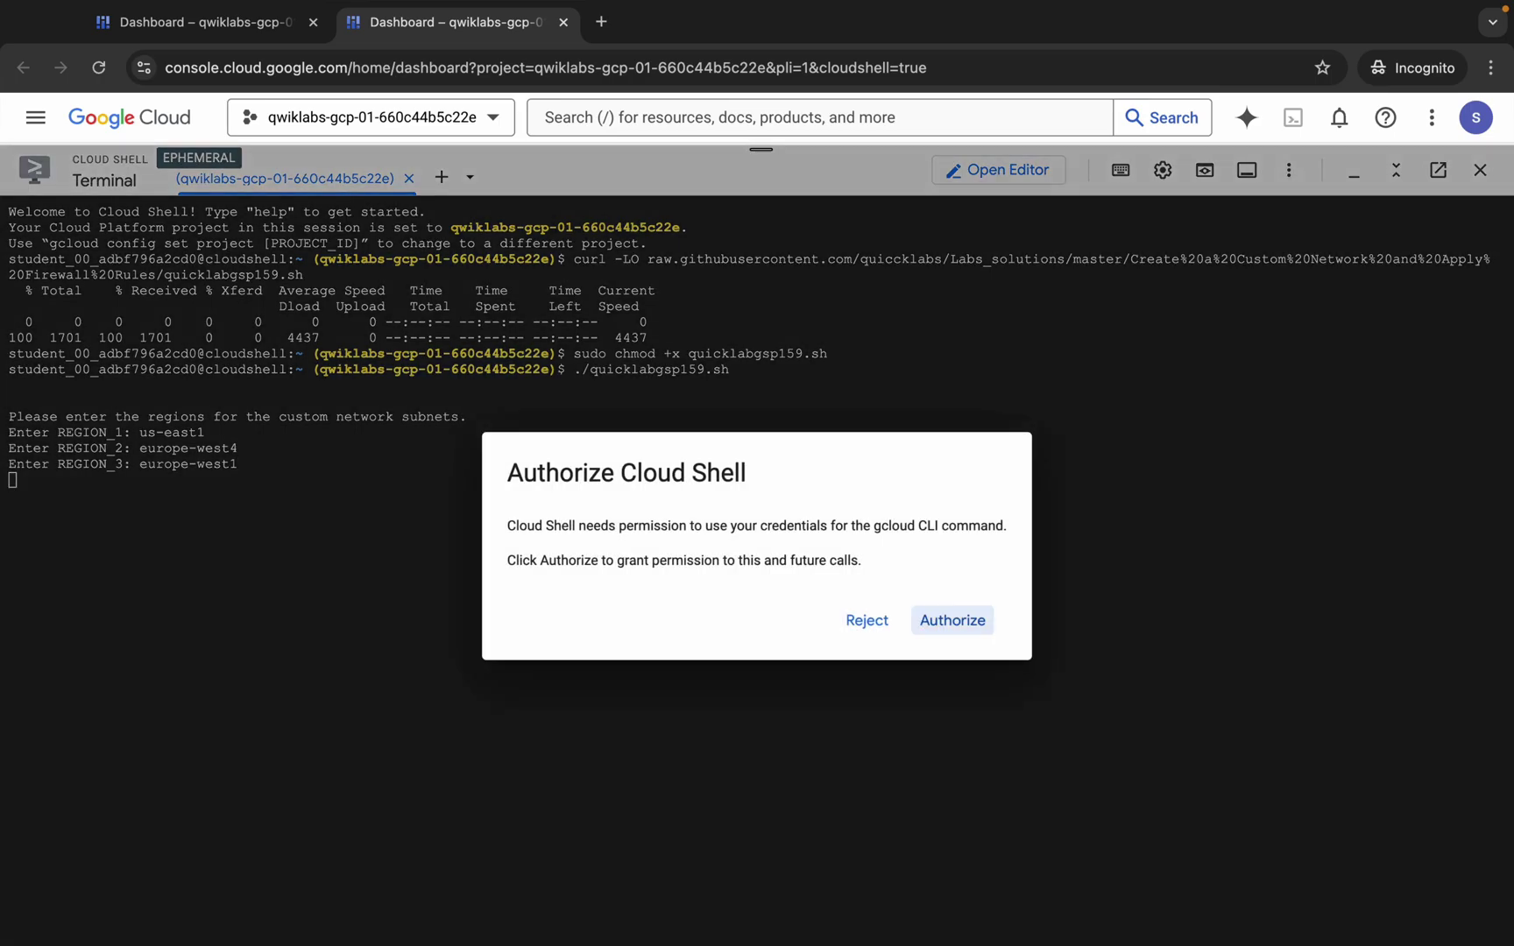
# Step: Authorize Cloud Shell and let the script build taw-custom-network and its three subnets
pyautogui.click(953, 621)
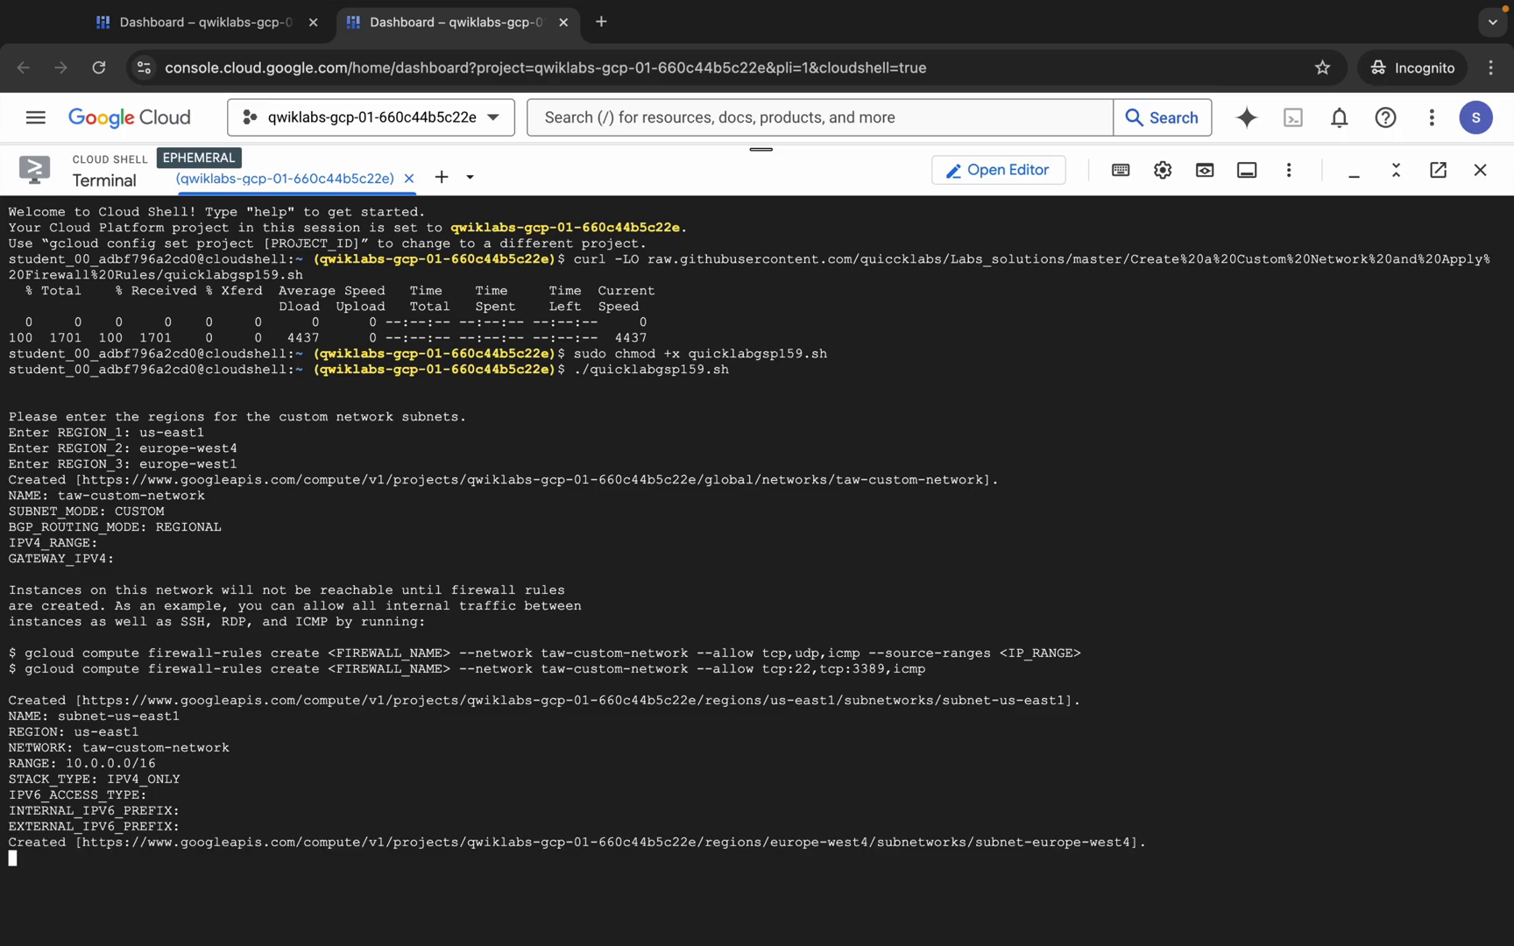
pyautogui.scroll(-3)
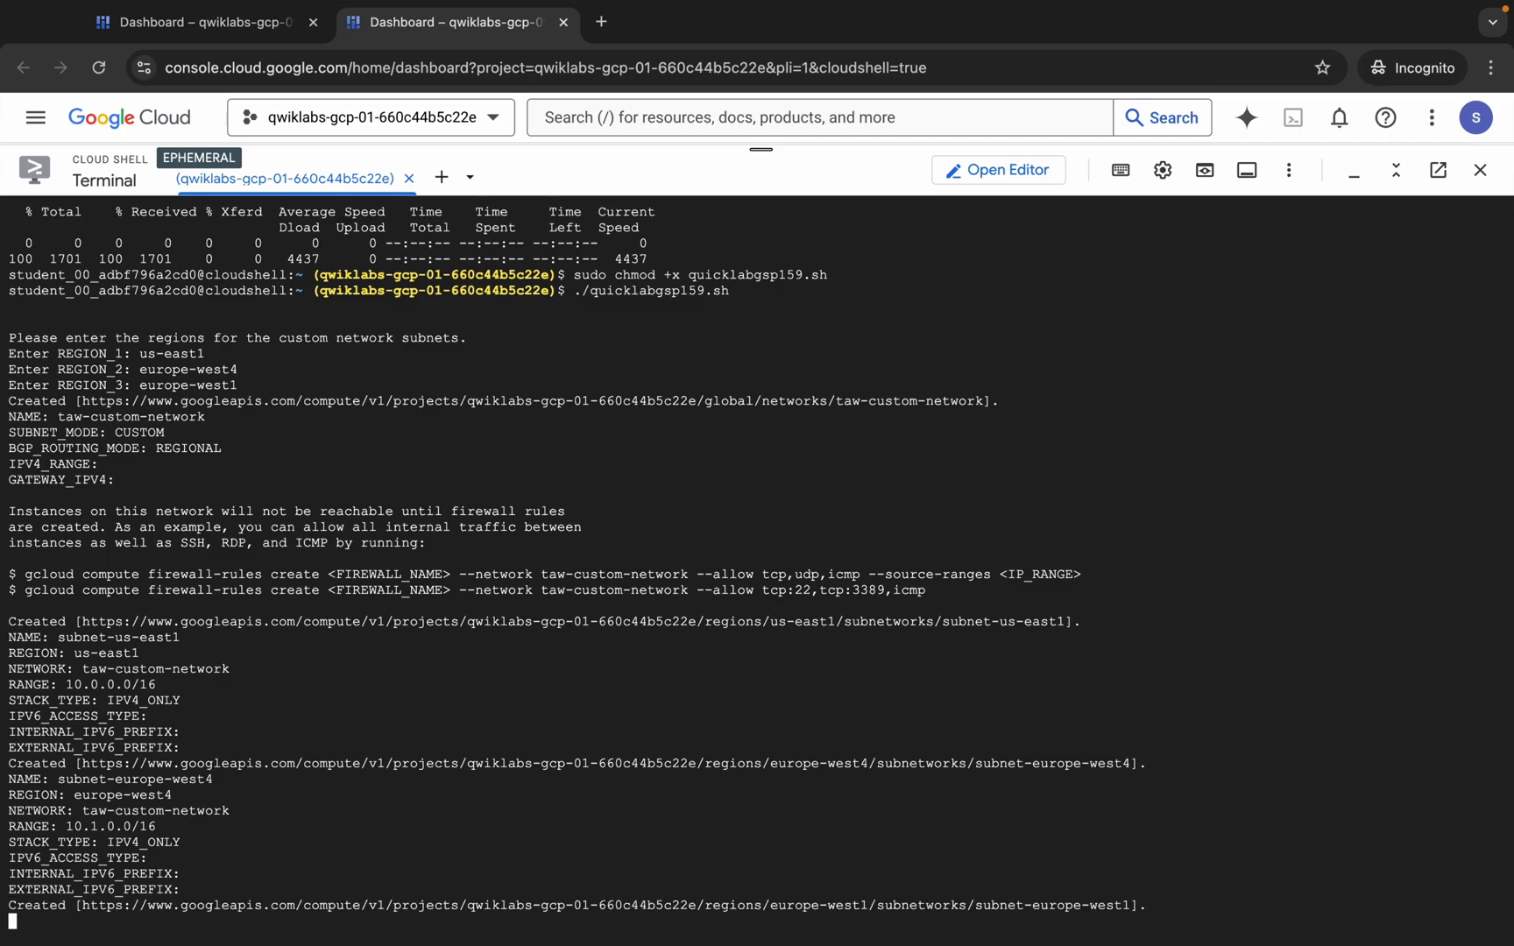
pyautogui.scroll(-3)
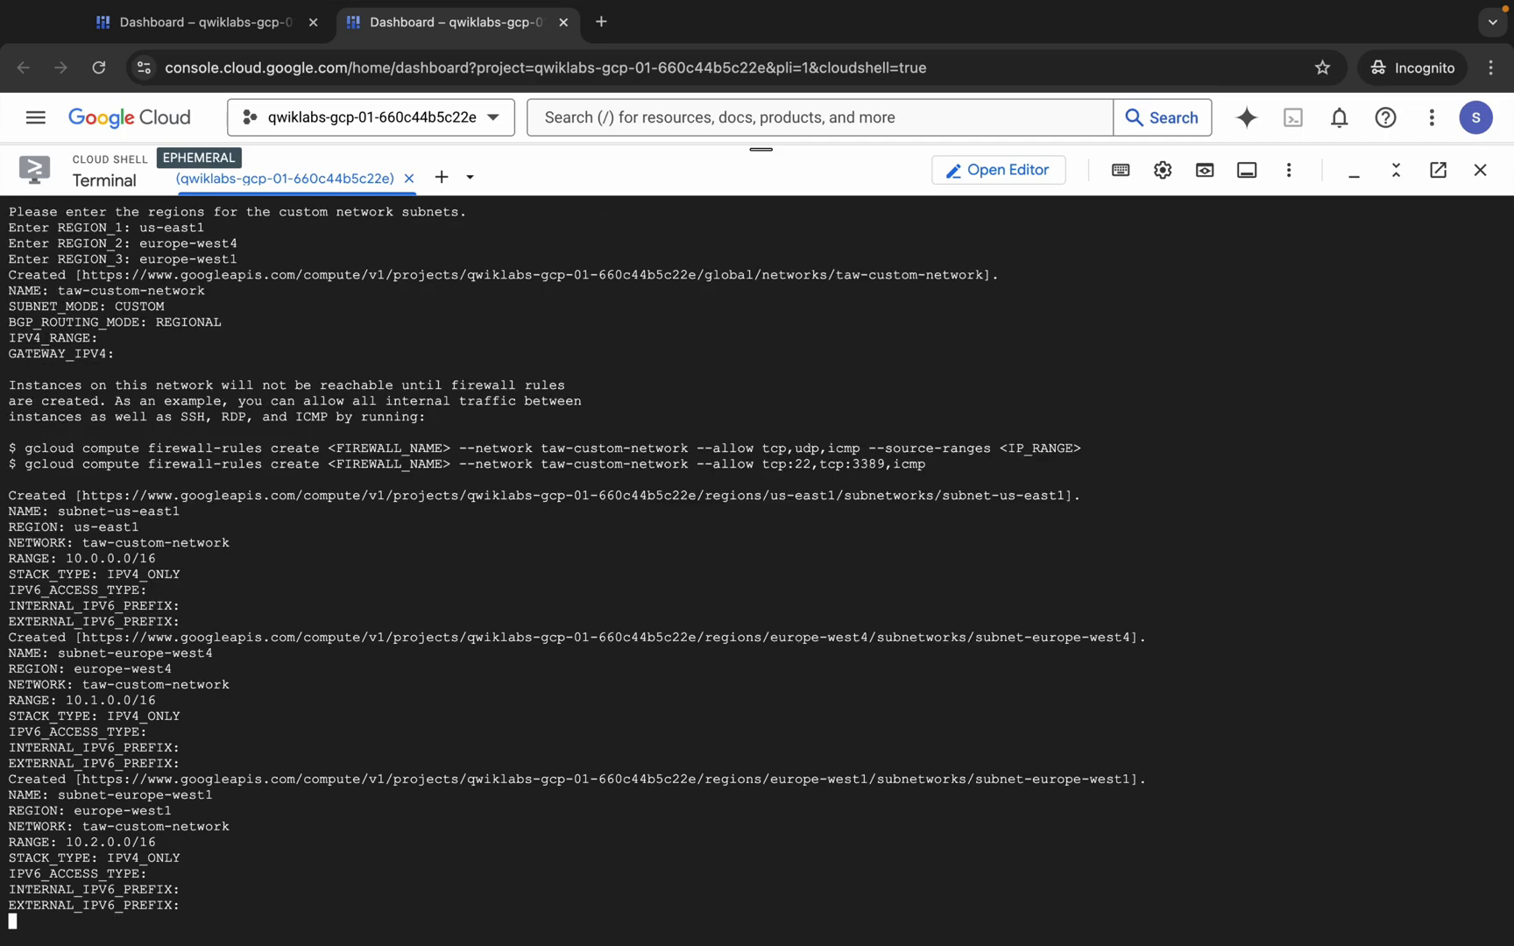
pyautogui.scroll(-3)
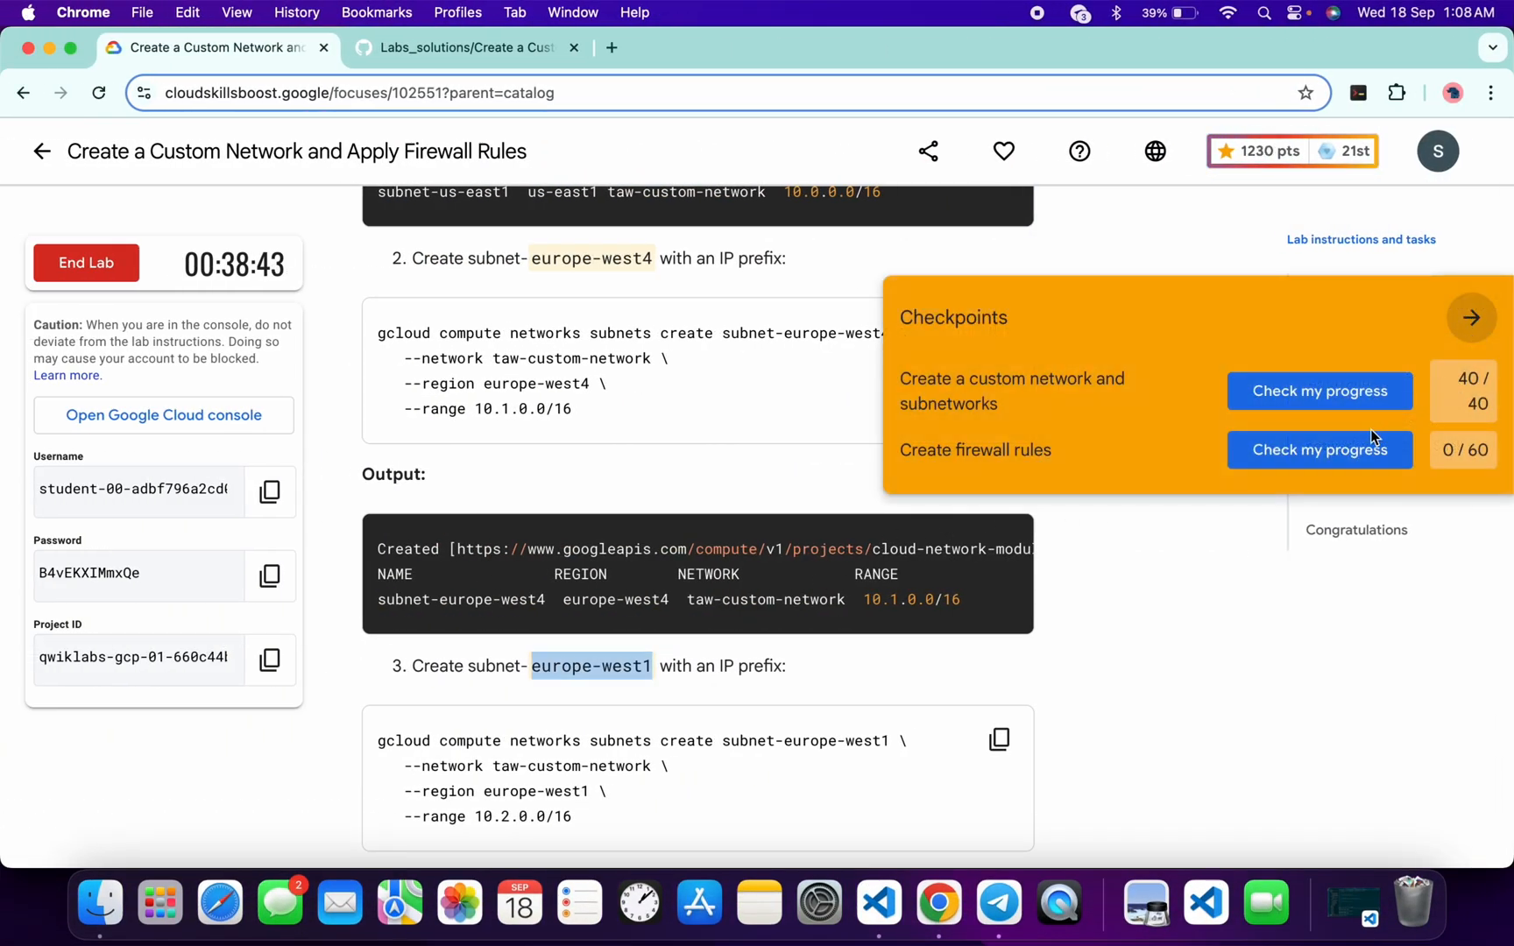
# Step: Verify the Create firewall rules checkpoint for 100/100 and reach the Congratulations section
pyautogui.click(1319, 449)
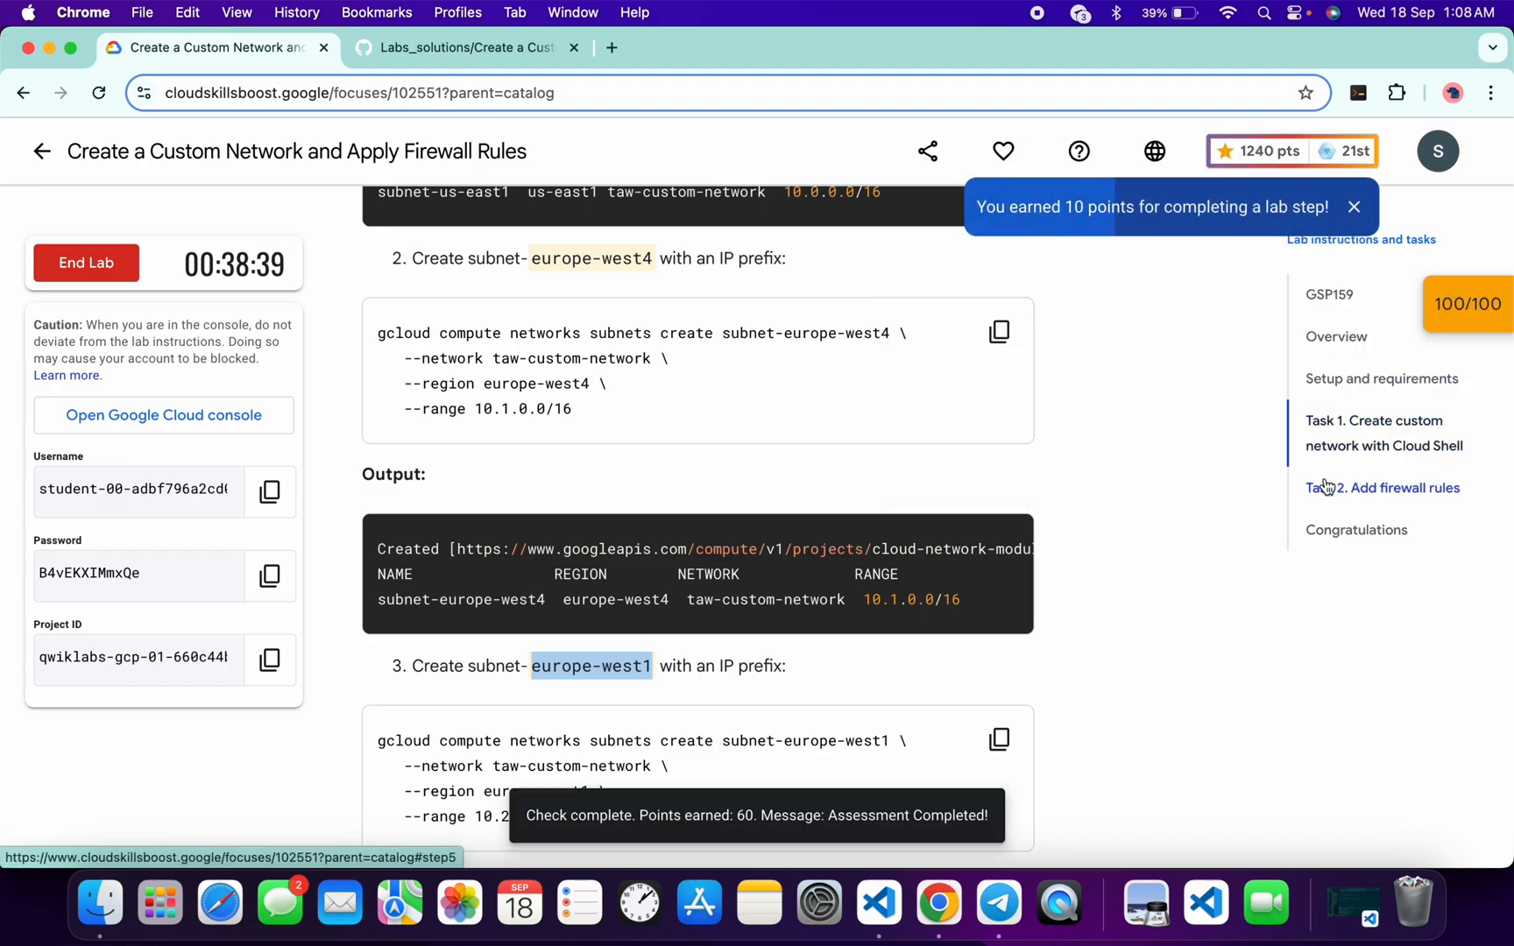
pyautogui.scroll(-3)
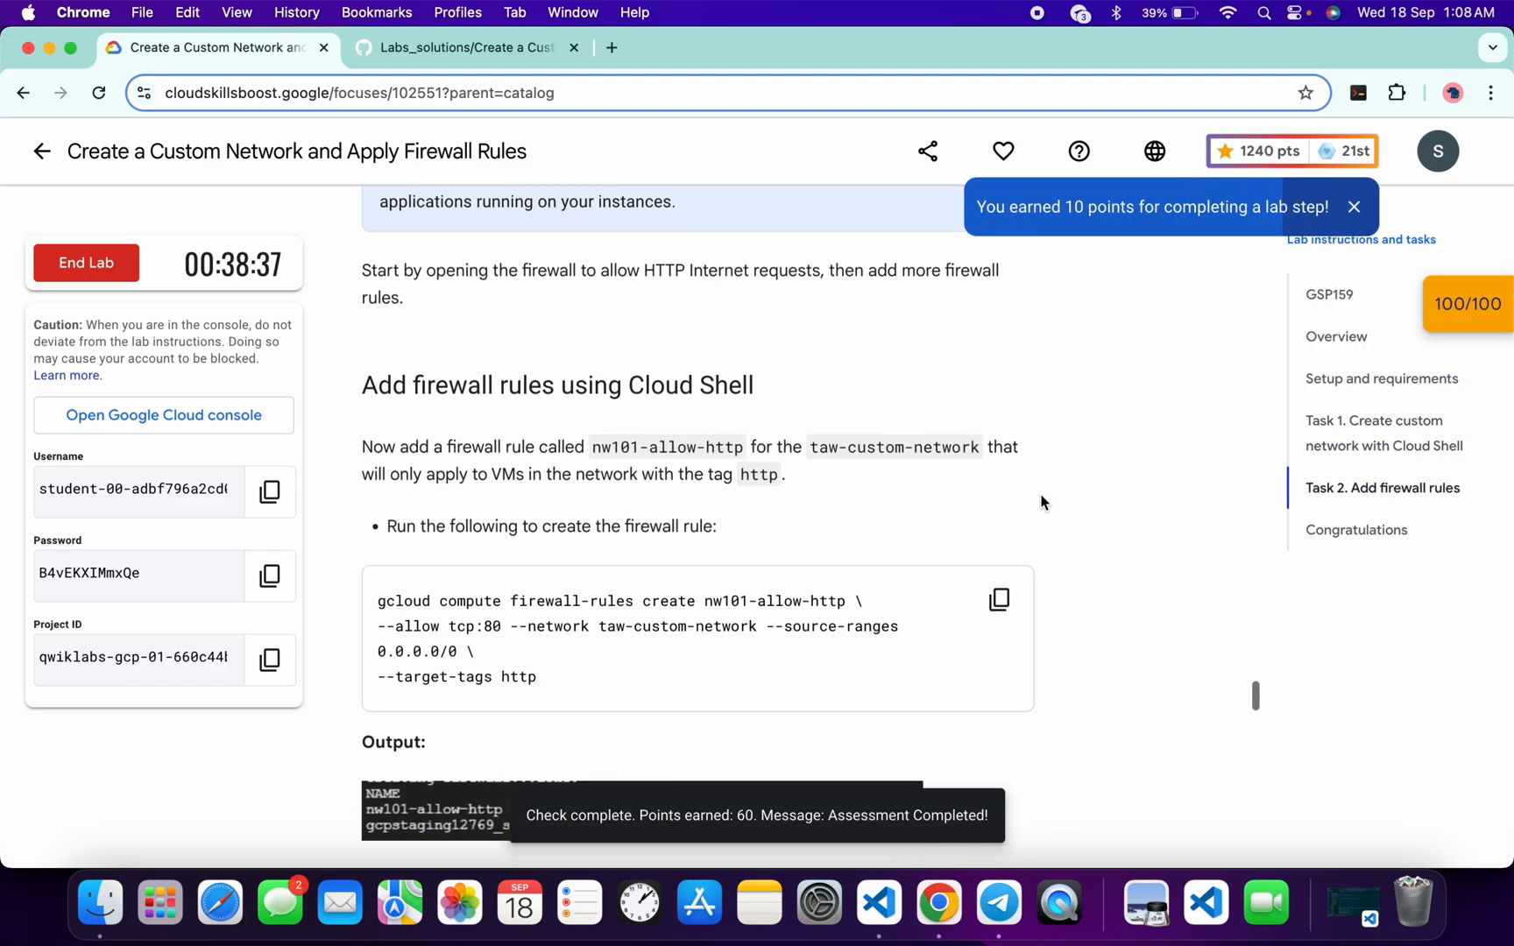
pyautogui.scroll(-3)
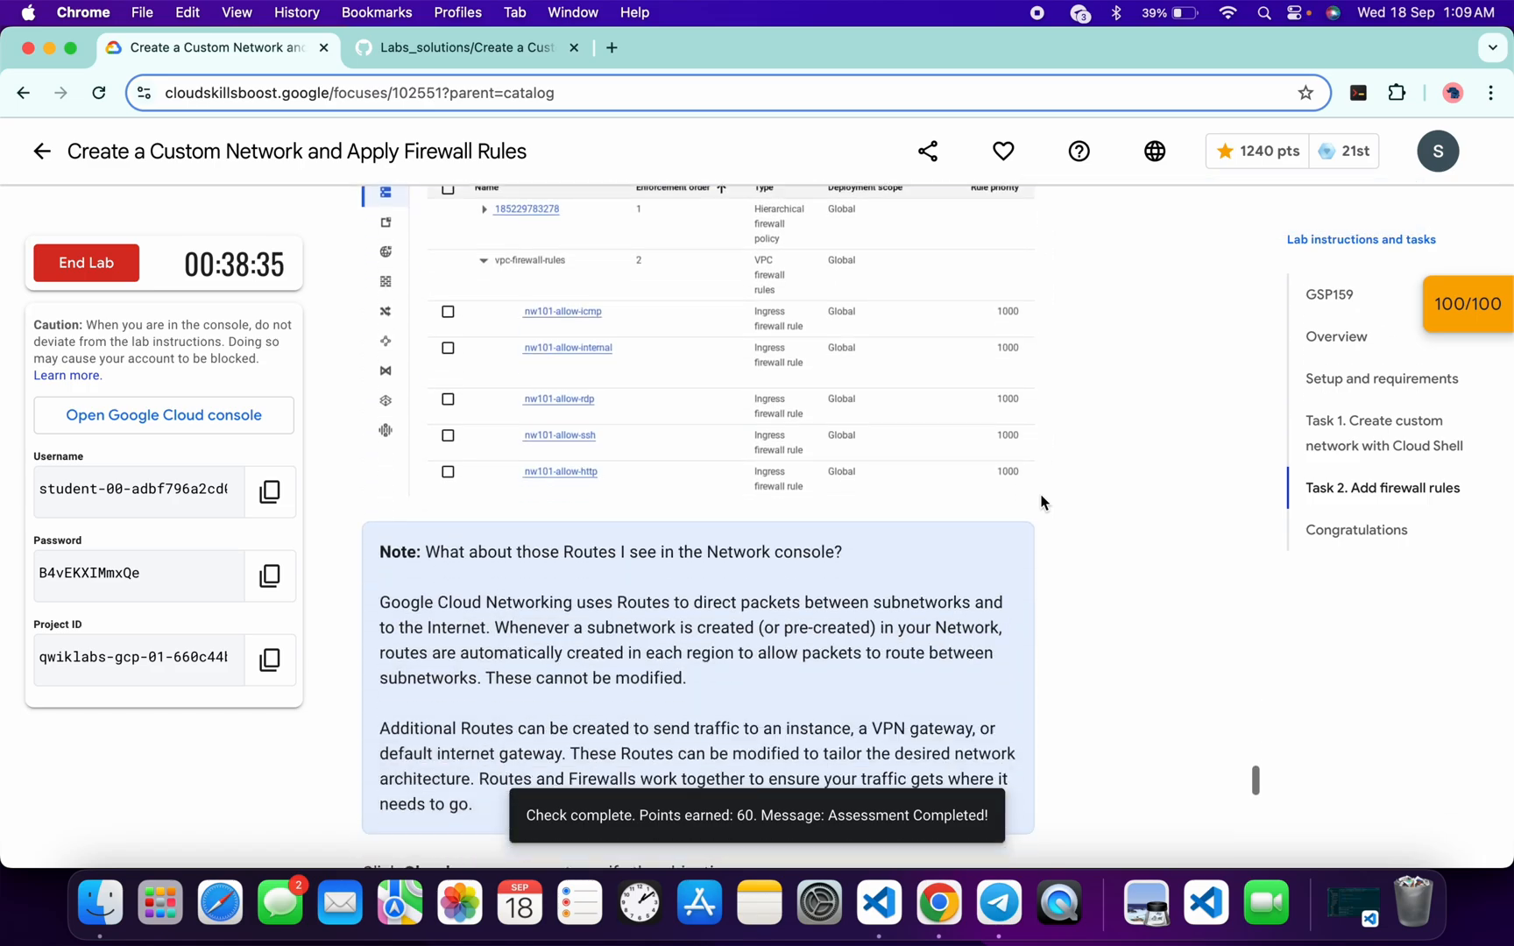
pyautogui.scroll(-3)
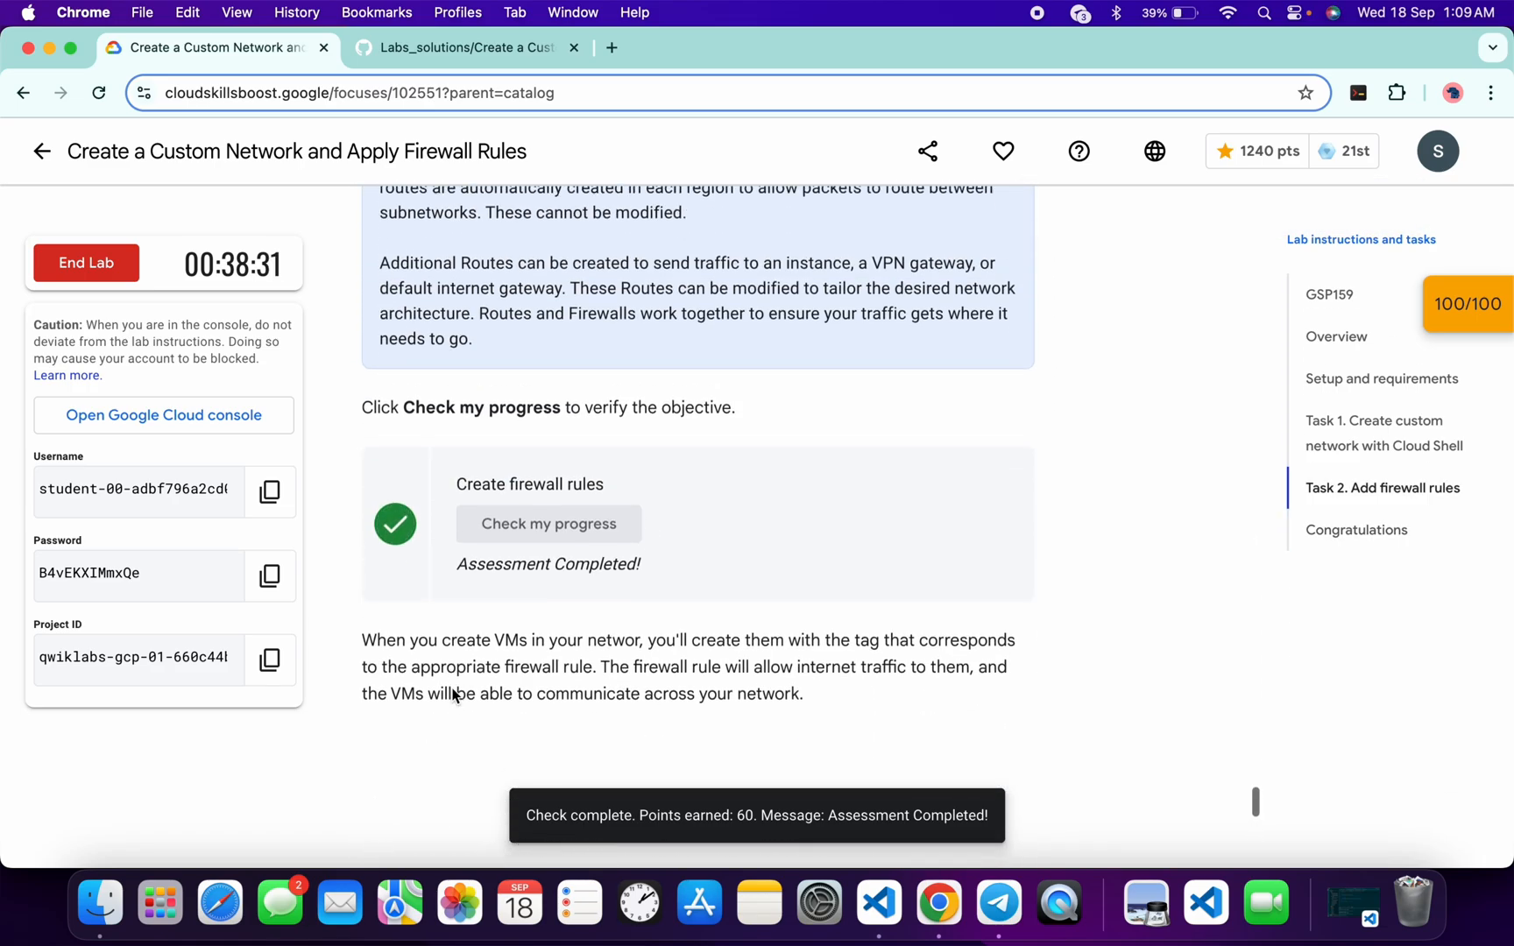
pyautogui.scroll(-3)
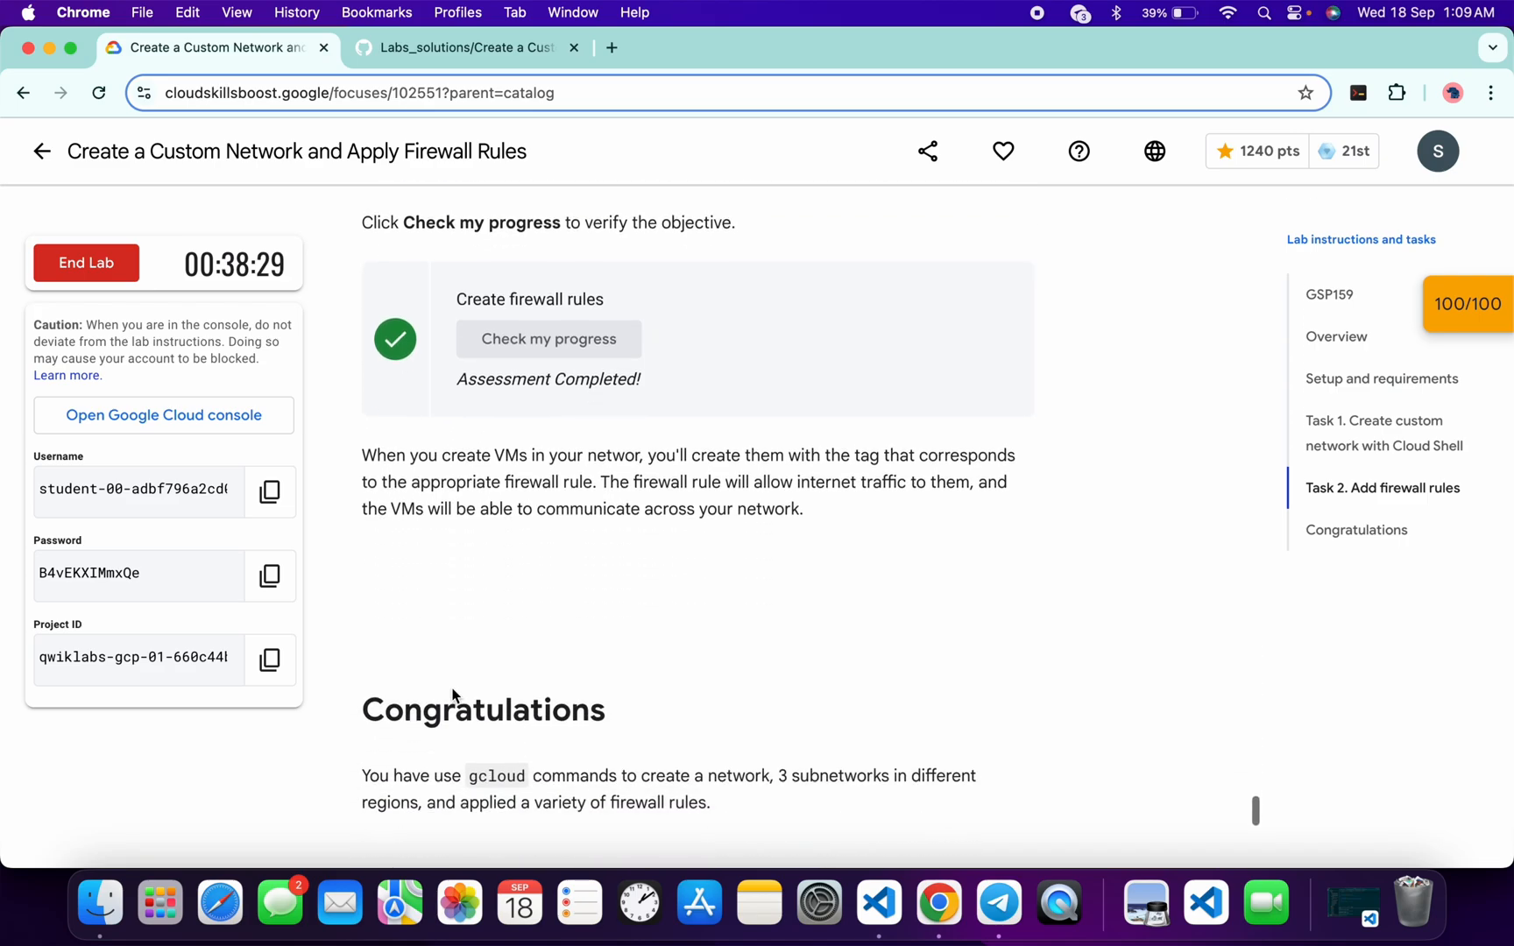